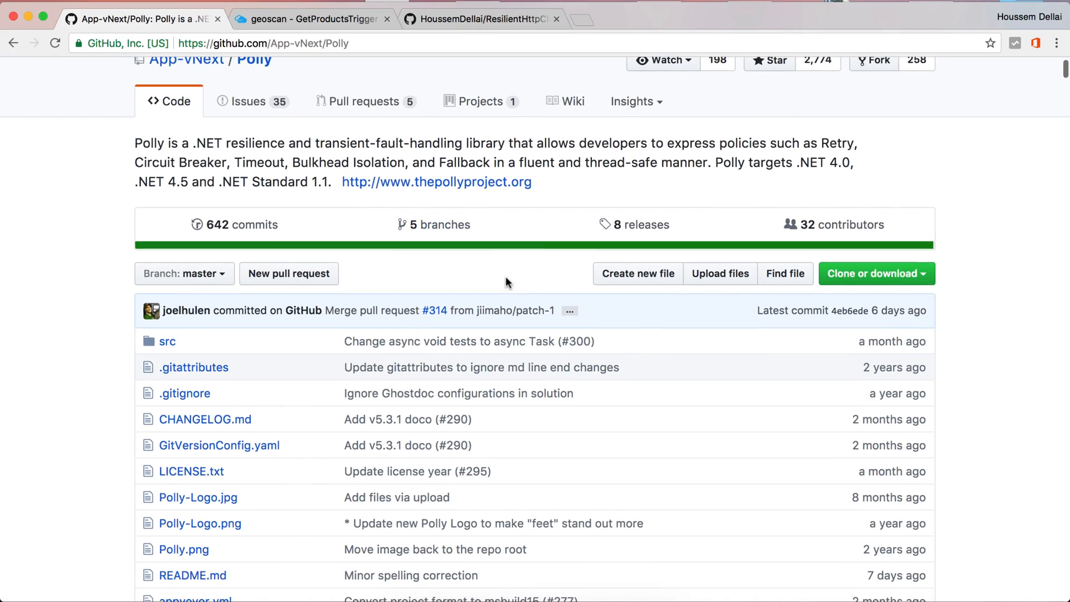
Scroll the Polly documentation and highlight the Retry and Circuit-breaker policy names.
scroll("down", 3)
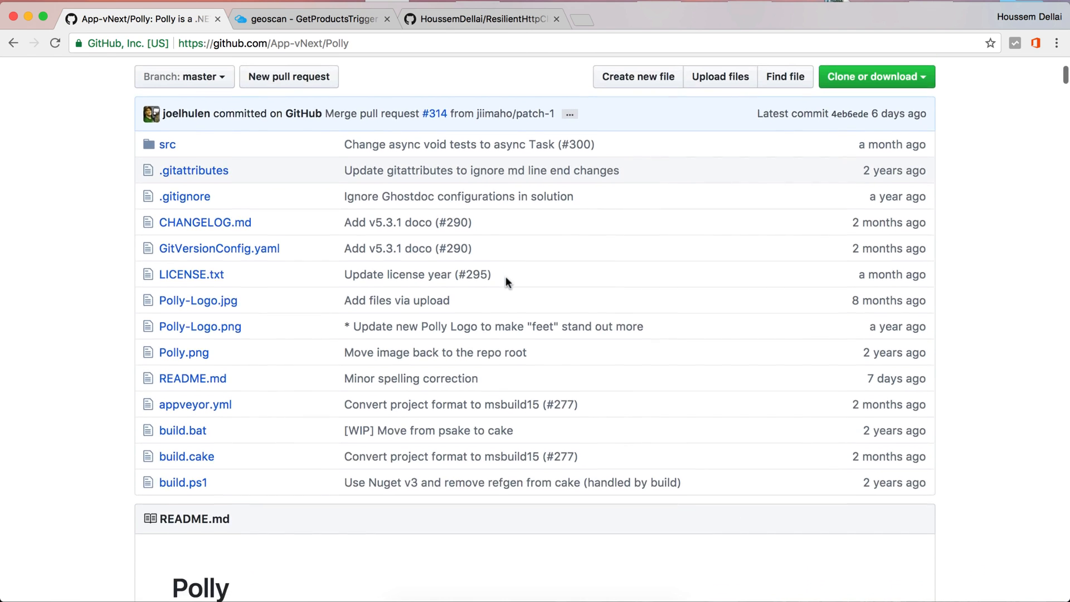
scroll("down", 3)
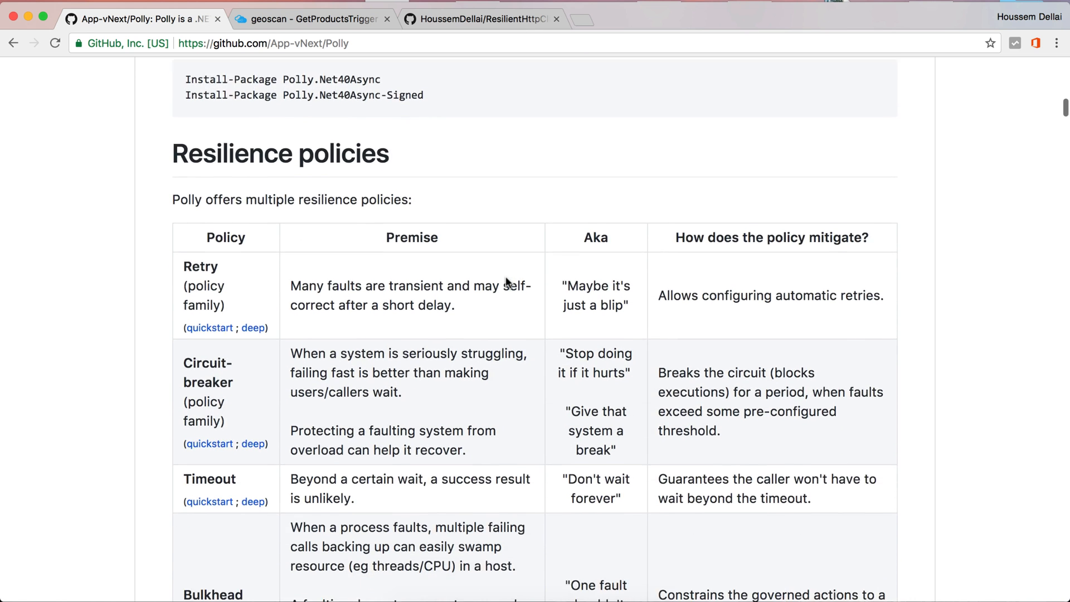
scroll("down", 3)
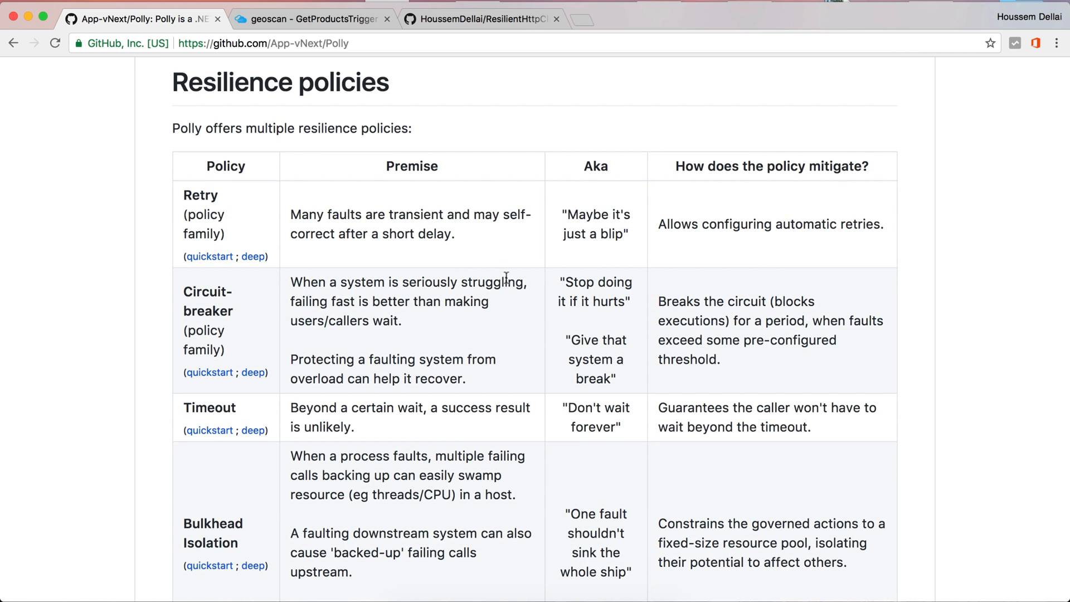
double_click(199, 195)
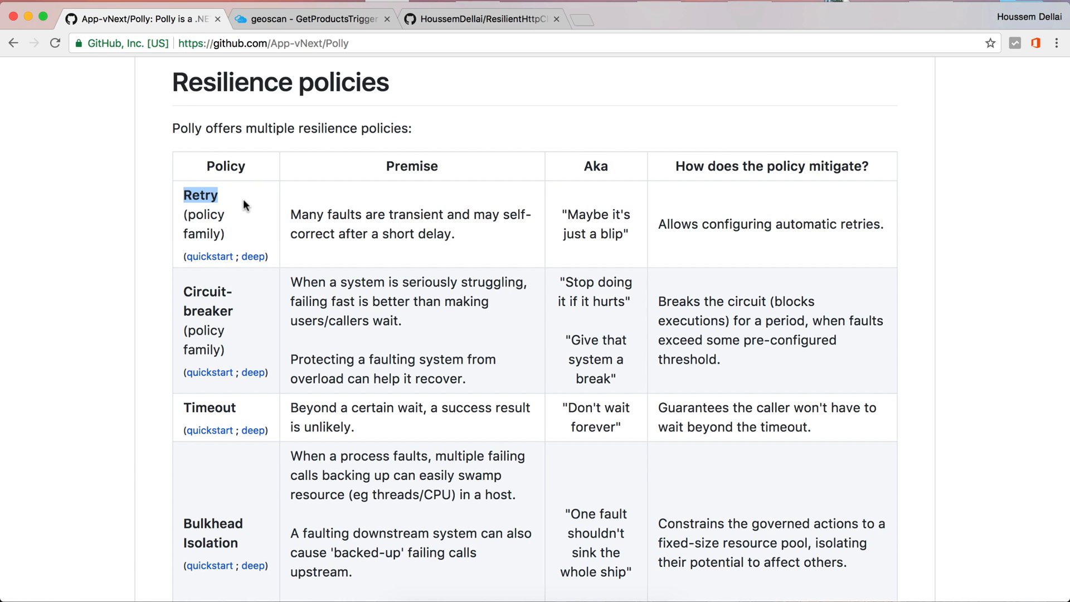
scroll("down", 3)
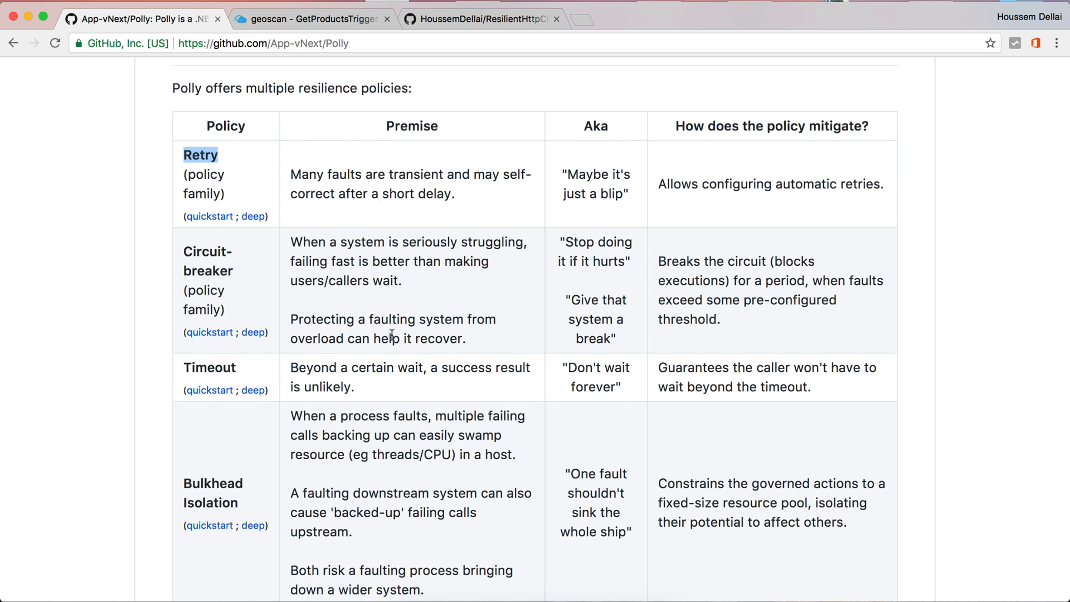
double_click(202, 251)
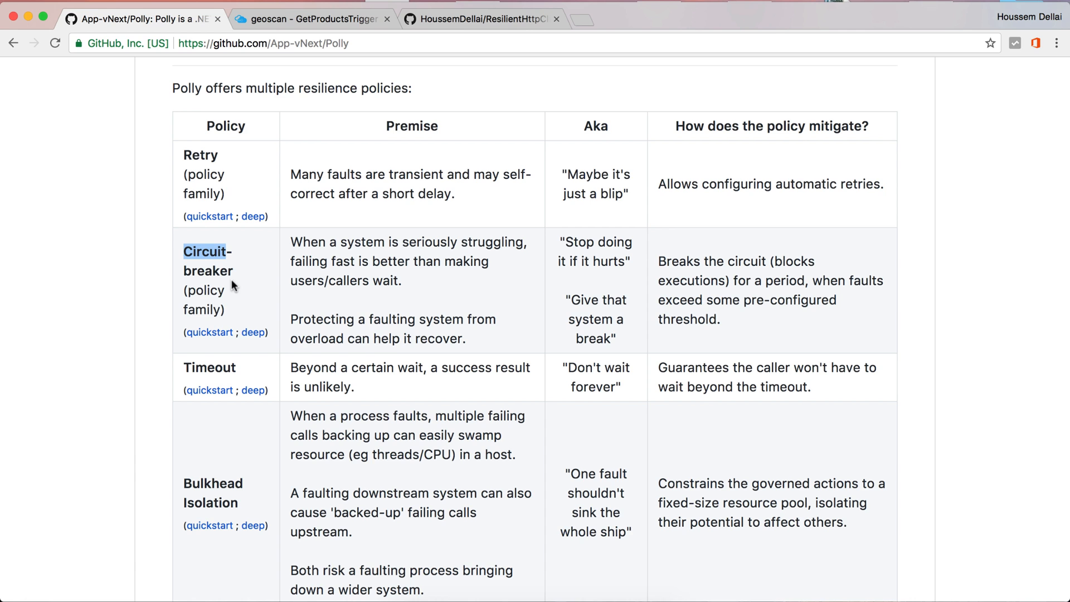
Continue down the page, then bring up the GetProductsTrigger Azure function tab.
scroll("down", 3)
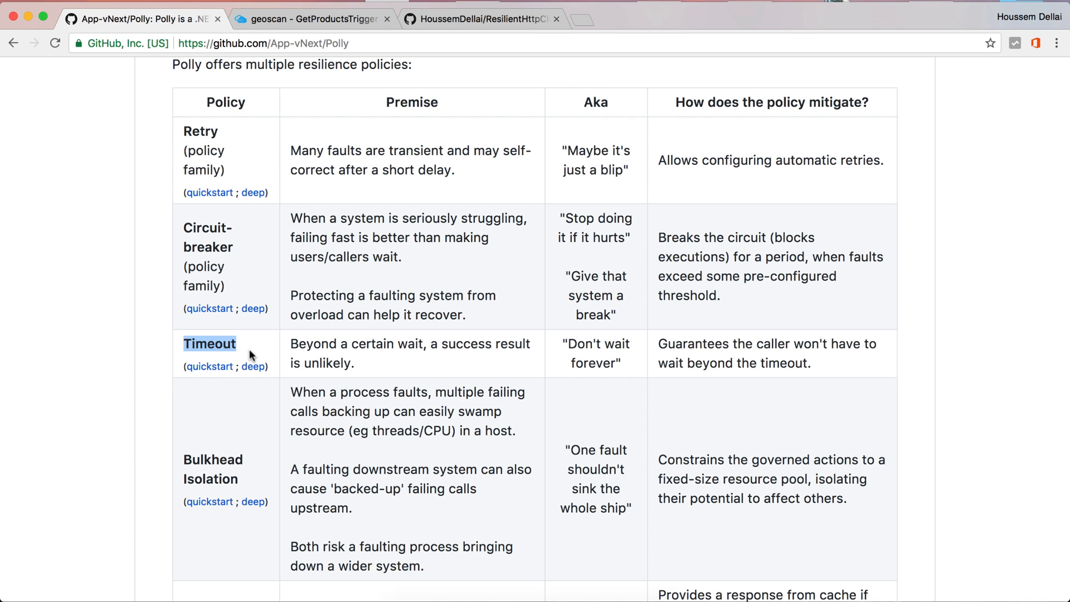
scroll("down", 3)
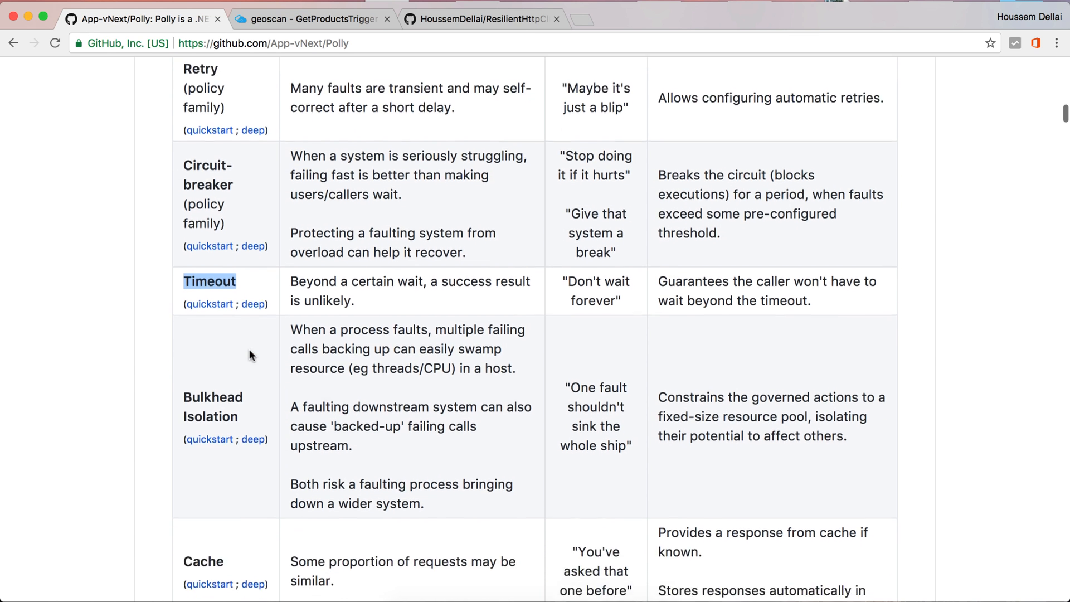
scroll("down", 3)
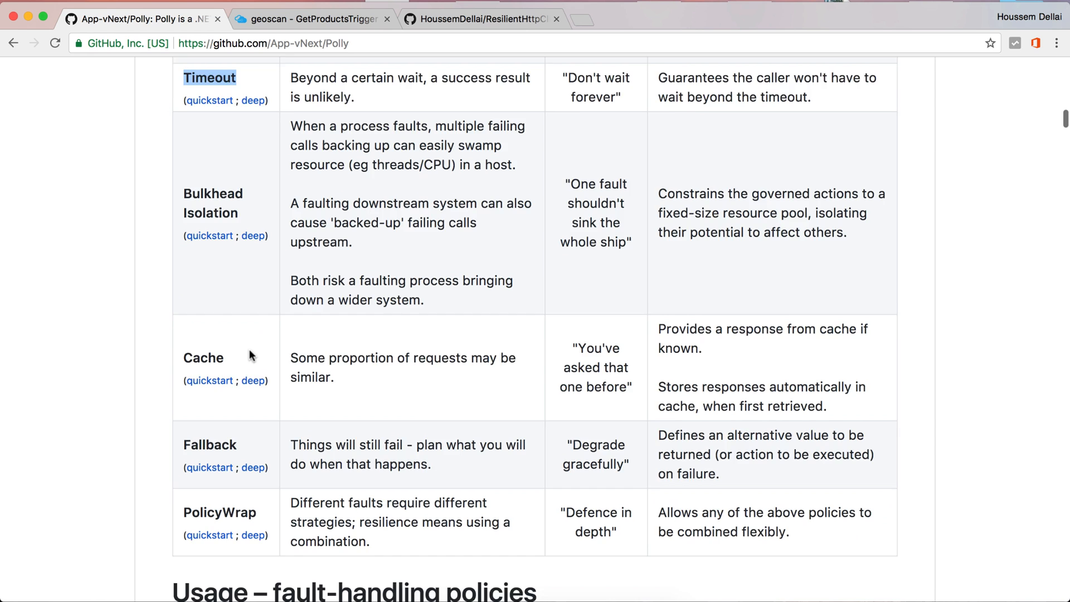
scroll("down", 3)
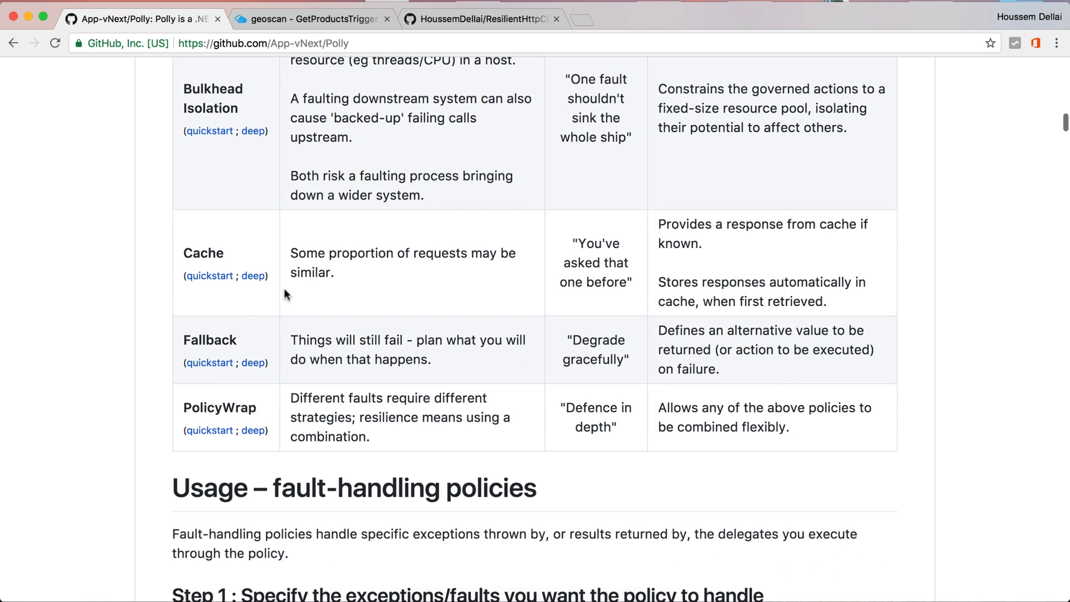
mouse_move(302, 395)
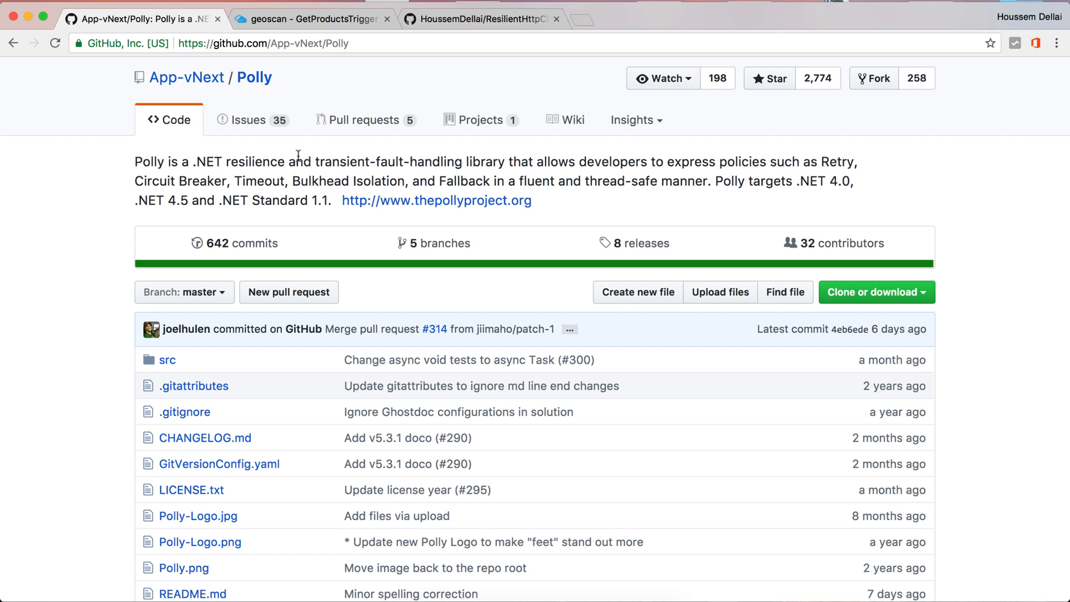
left_click(311, 19)
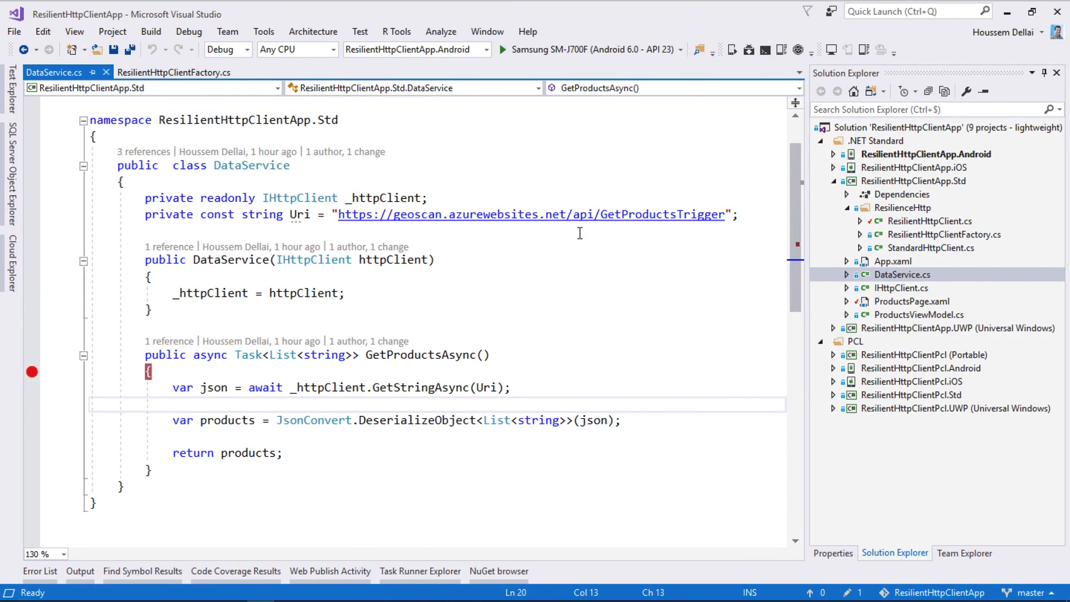
Open ProductsPage.xaml from the shared Std project and highlight the ListView's Products binding.
left_click(913, 181)
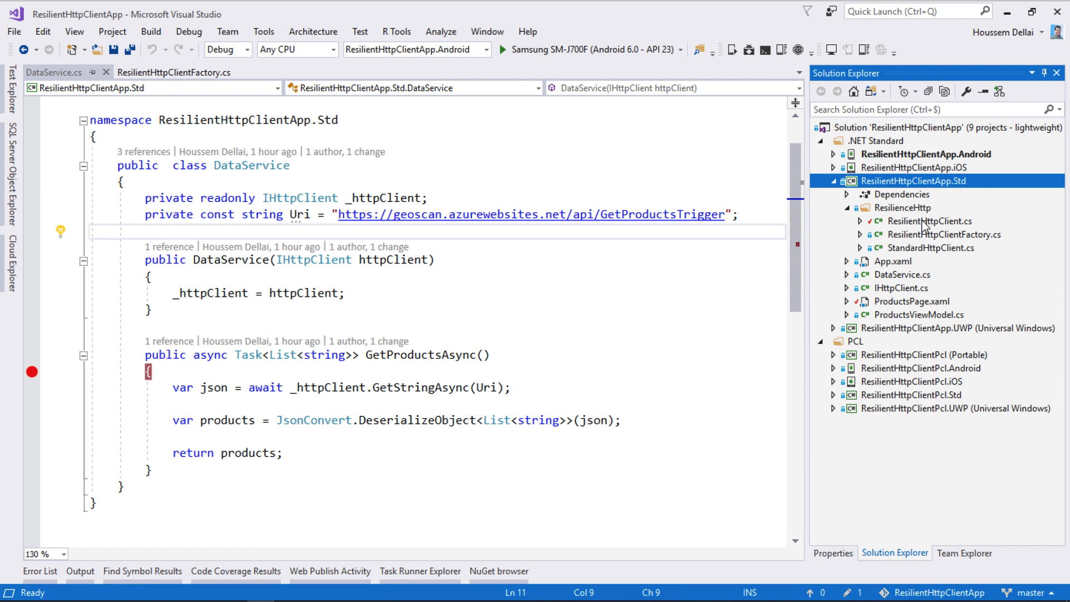
mouse_move(923, 244)
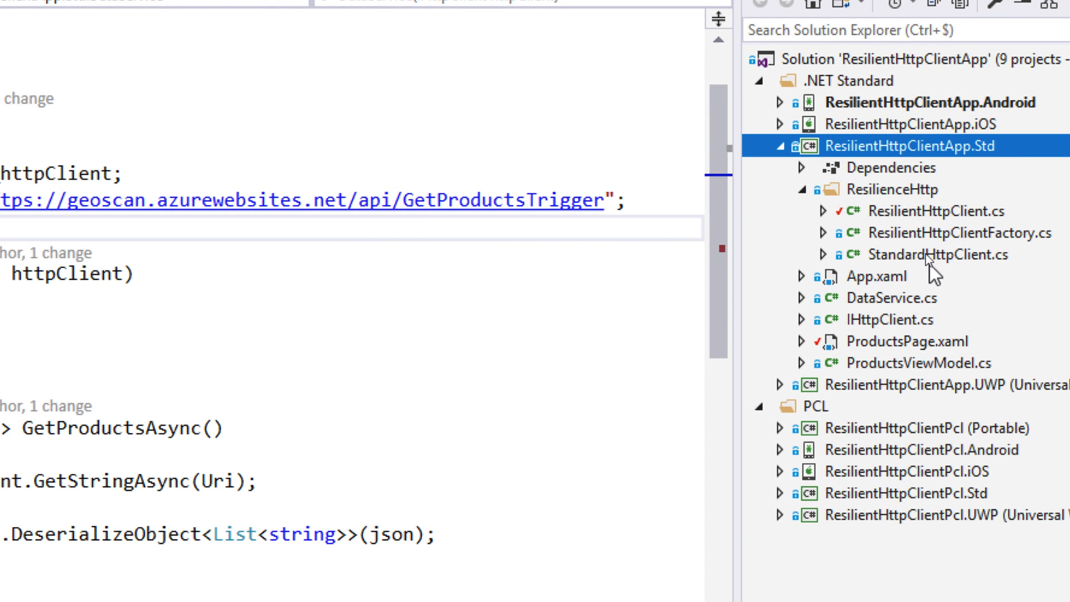
mouse_move(904, 298)
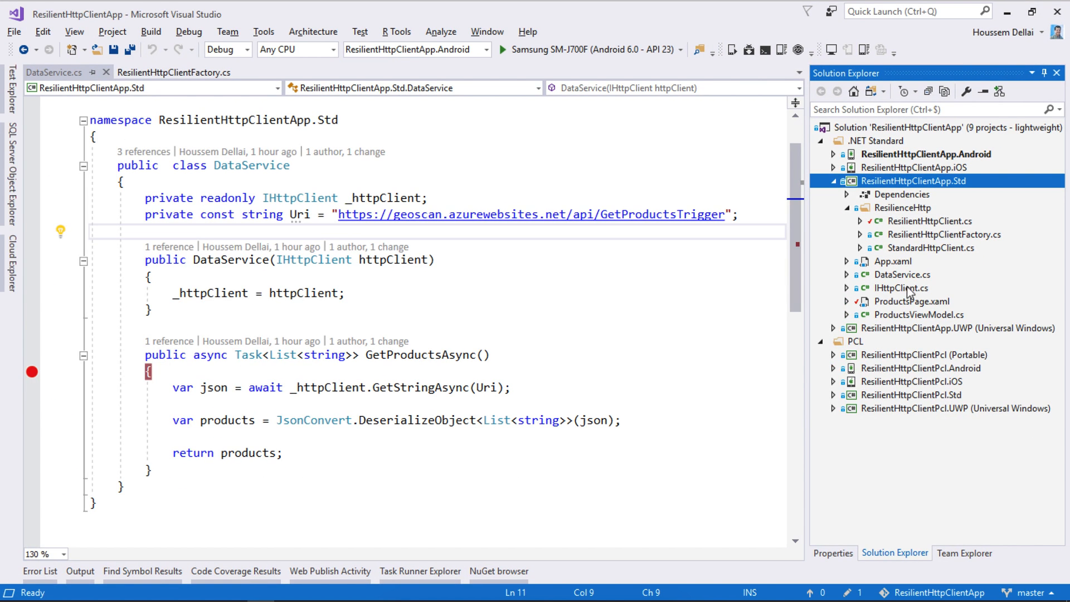
mouse_move(378, 355)
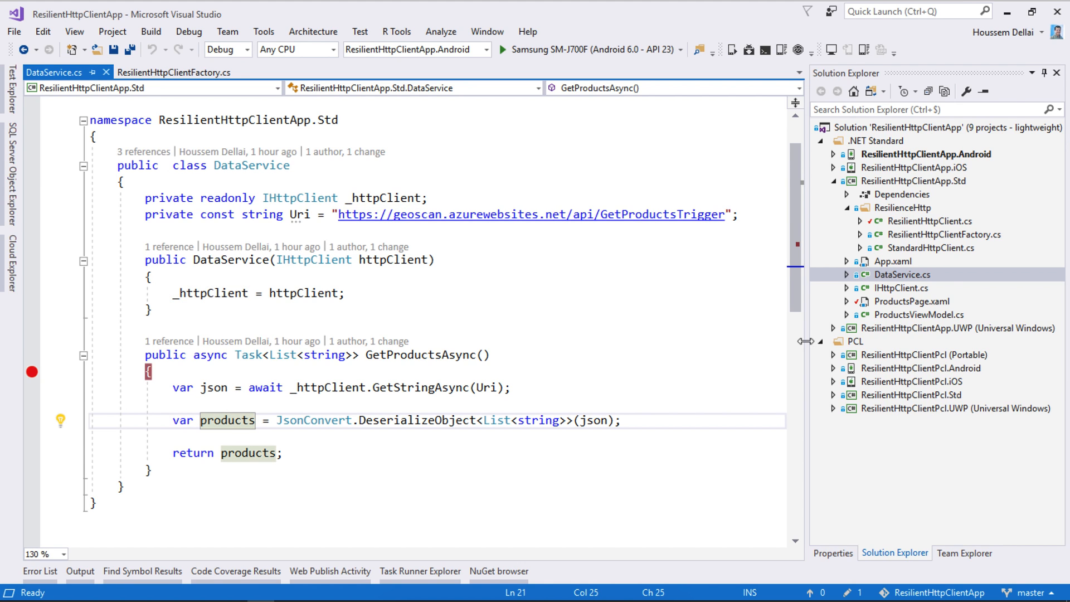
left_click(911, 300)
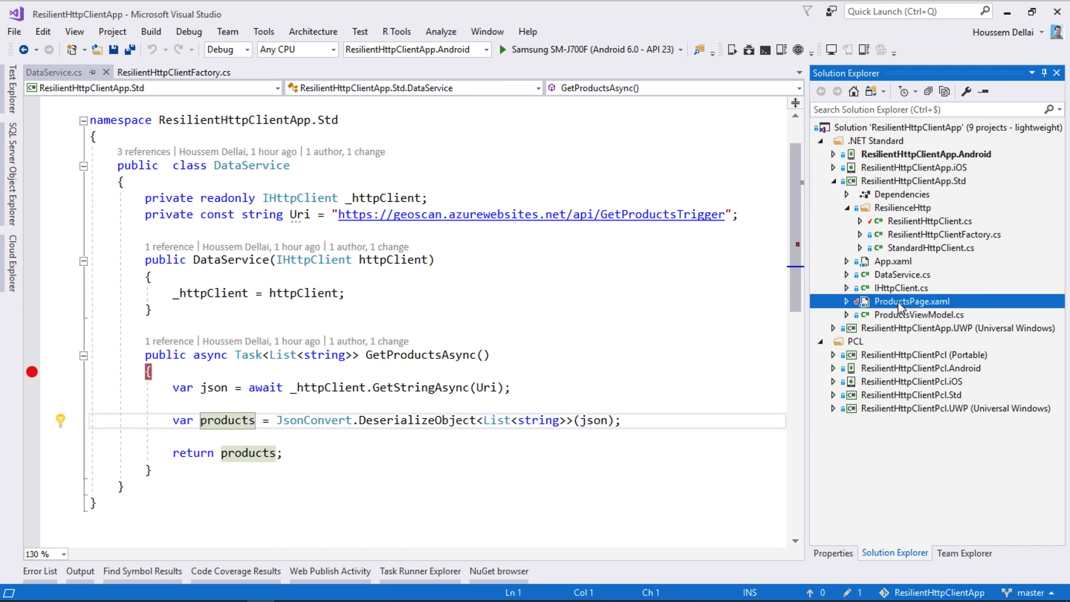
double_click(912, 301)
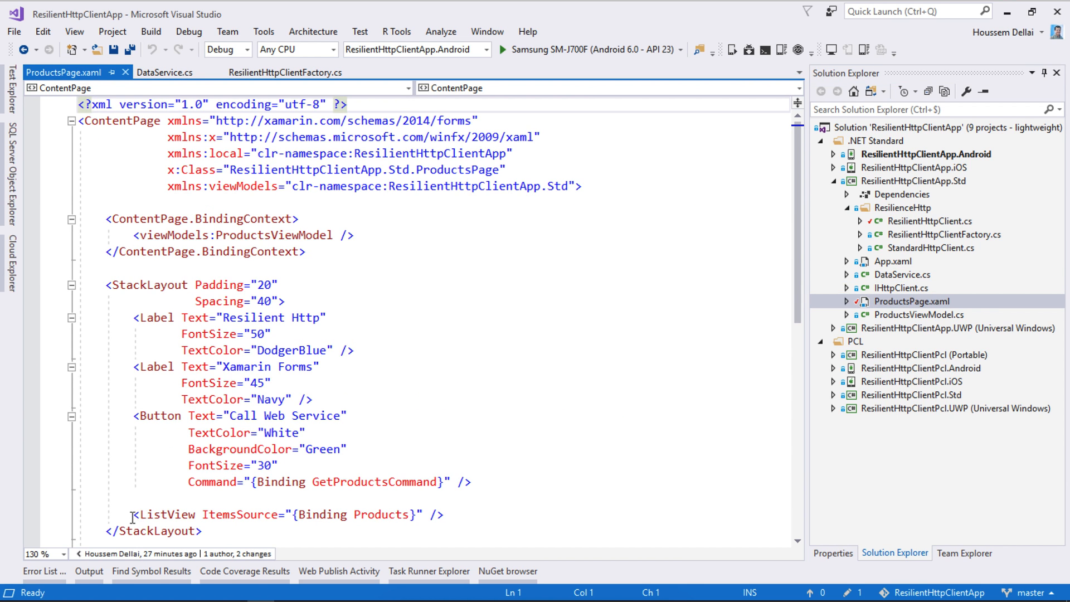
left_click(392, 515)
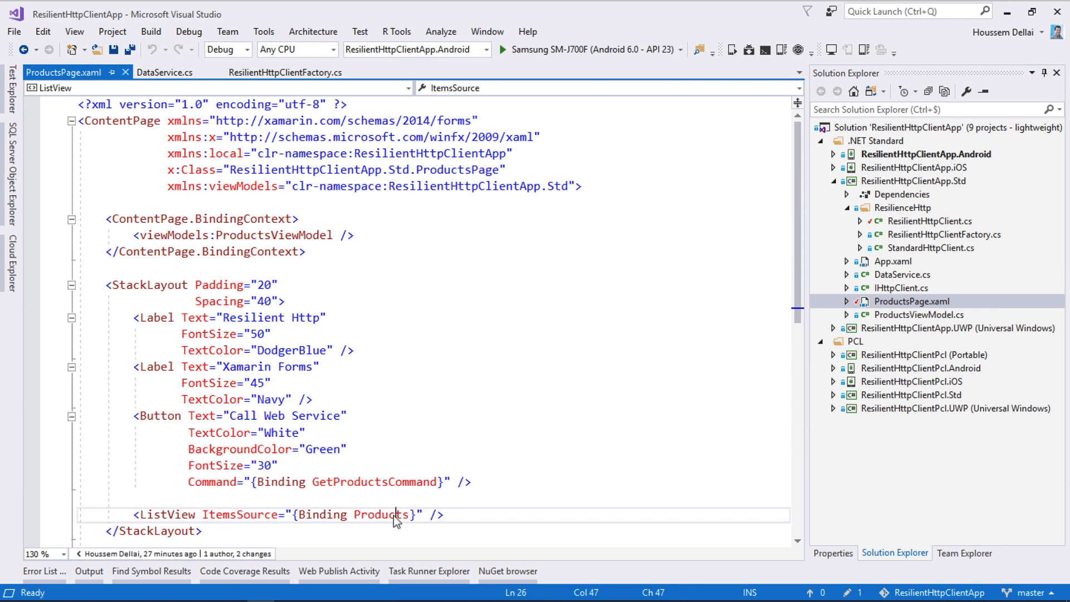
double_click(382, 515)
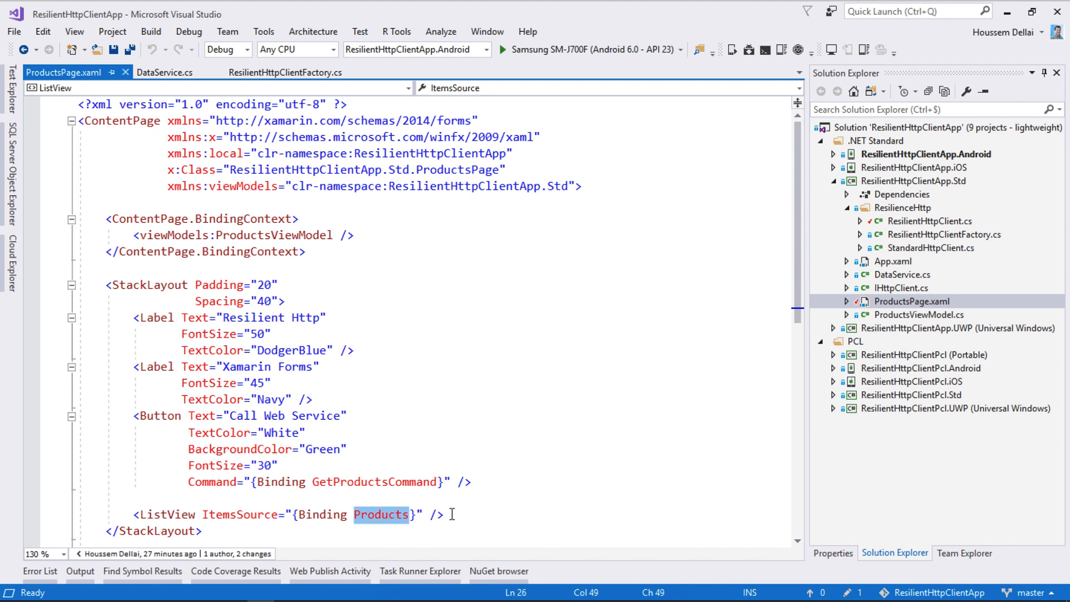
mouse_move(968, 242)
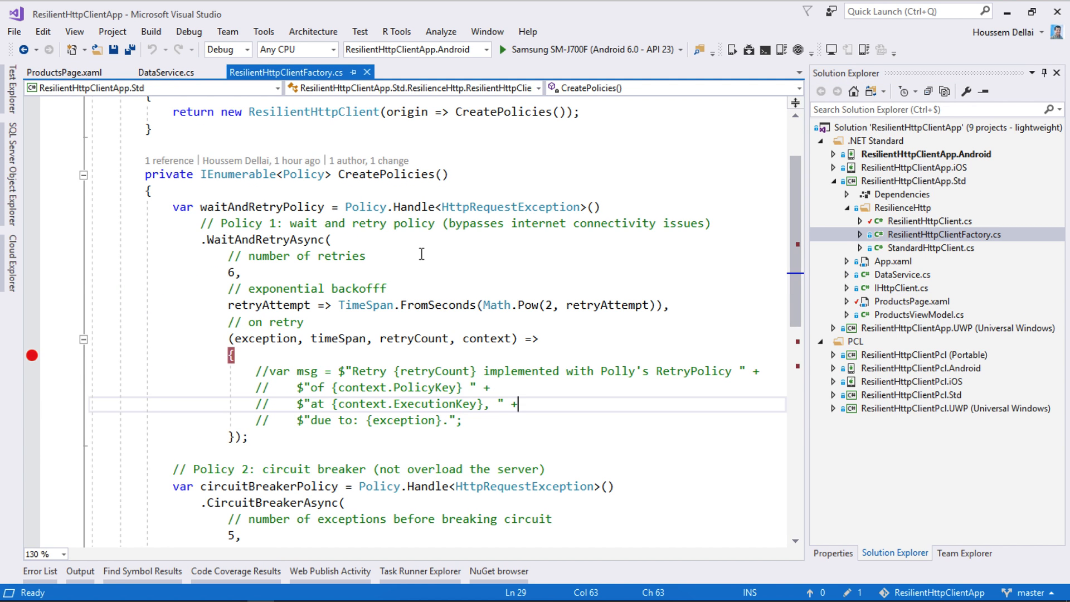
In ResilientHttpClientFactory.cs, highlight the waitAndRetryPolicy variable and its retry count of 6.
scroll("up", 3)
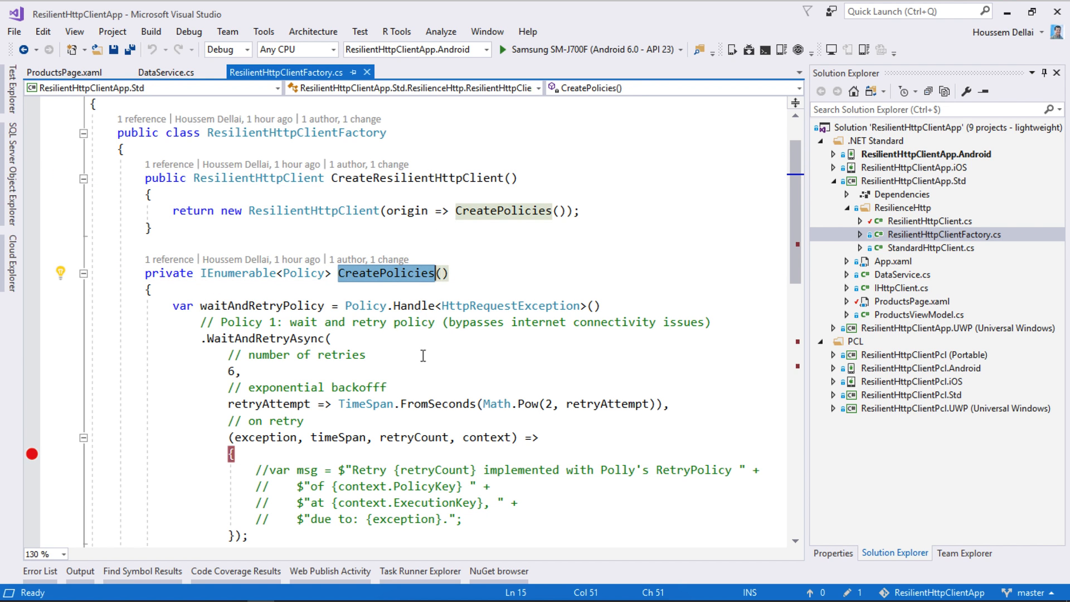
scroll("down", 3)
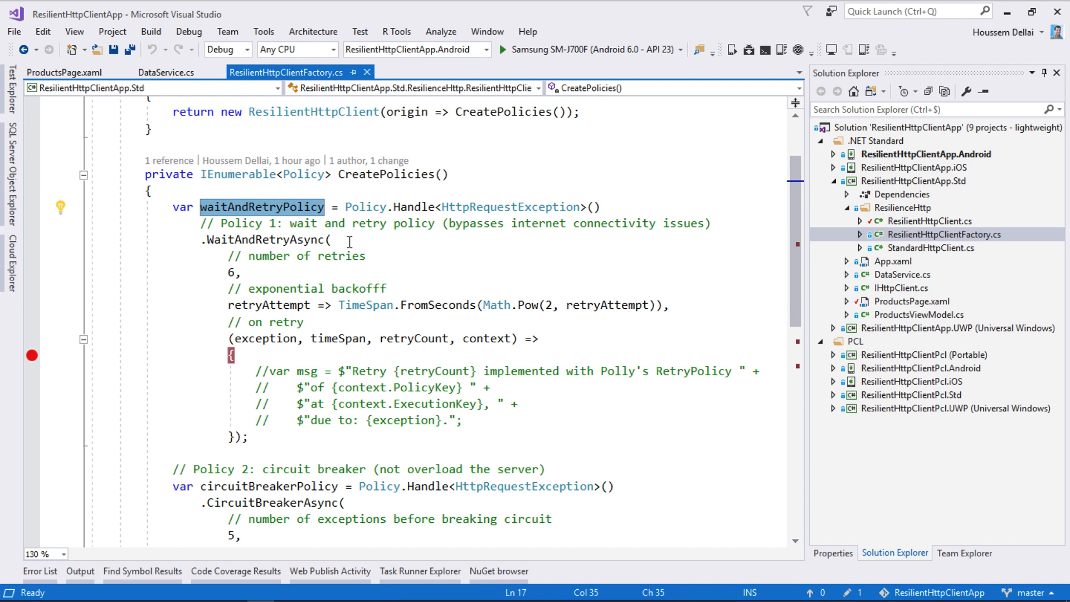
double_click(268, 240)
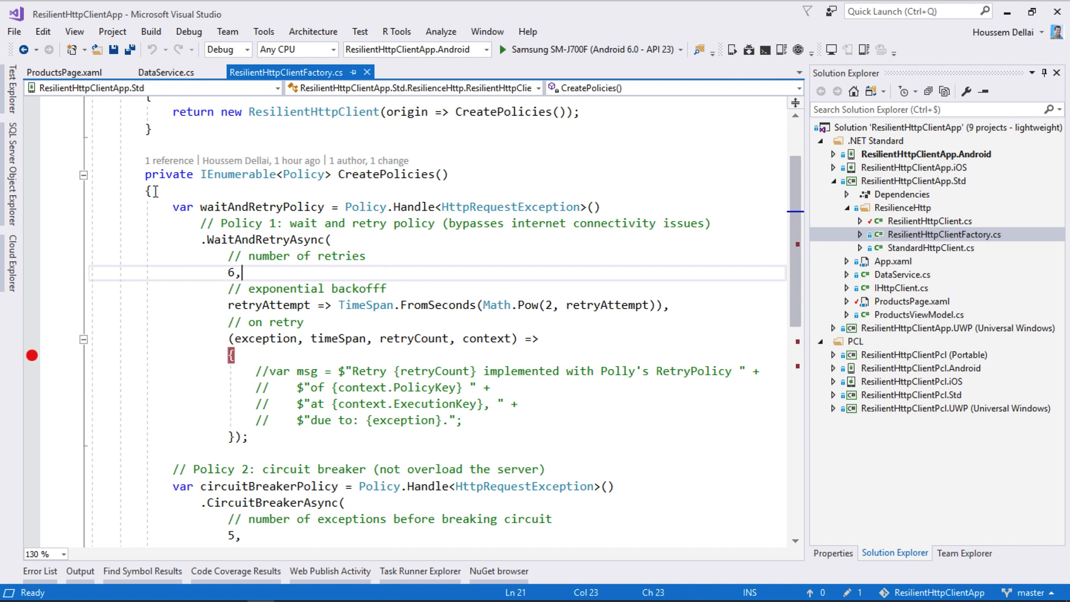
mouse_move(254, 270)
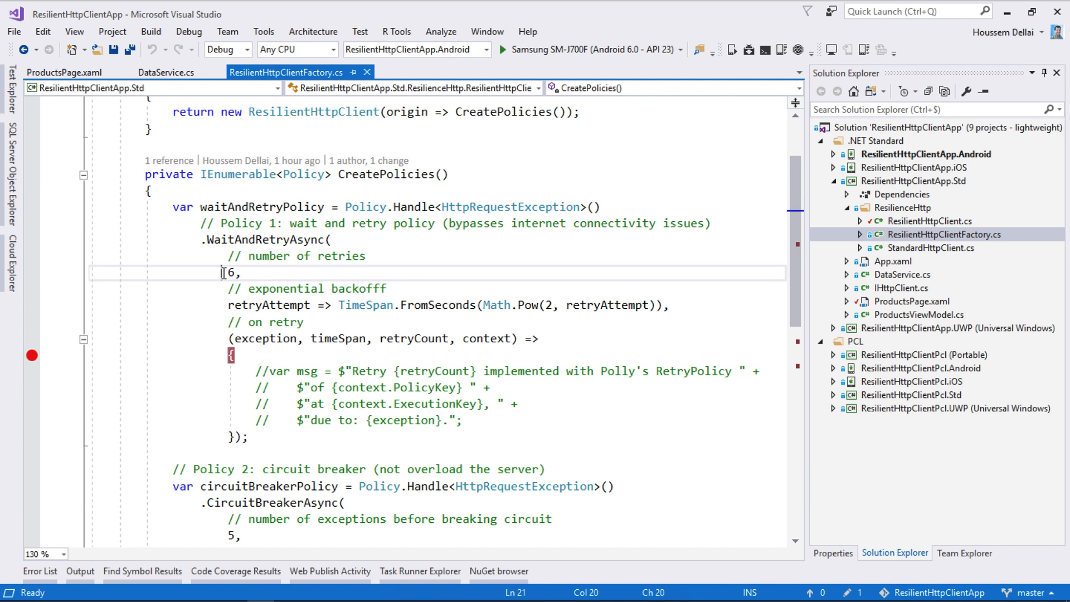
double_click(229, 273)
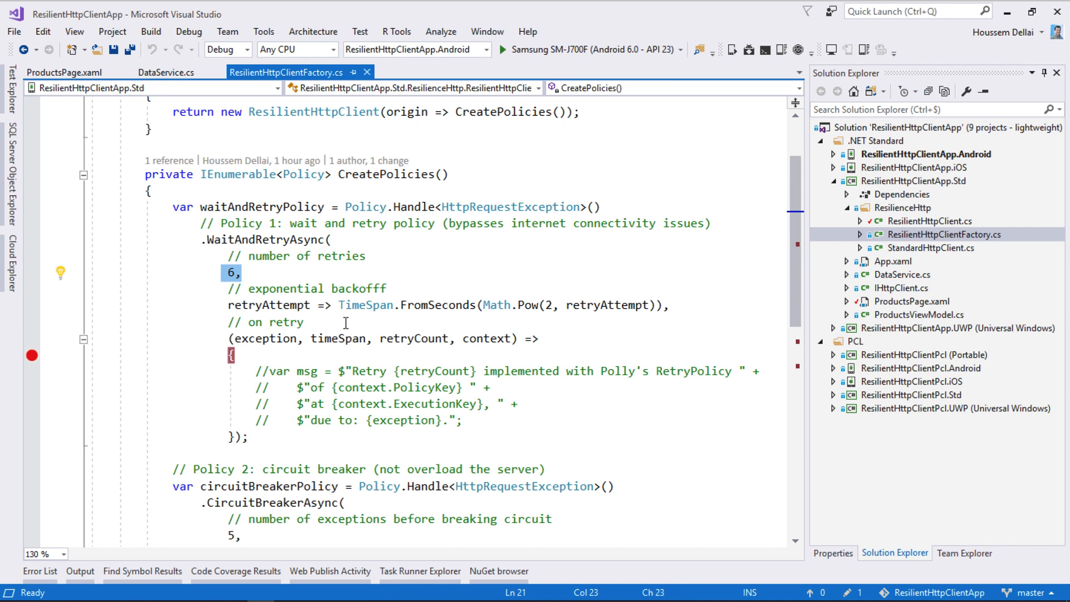
mouse_move(532, 324)
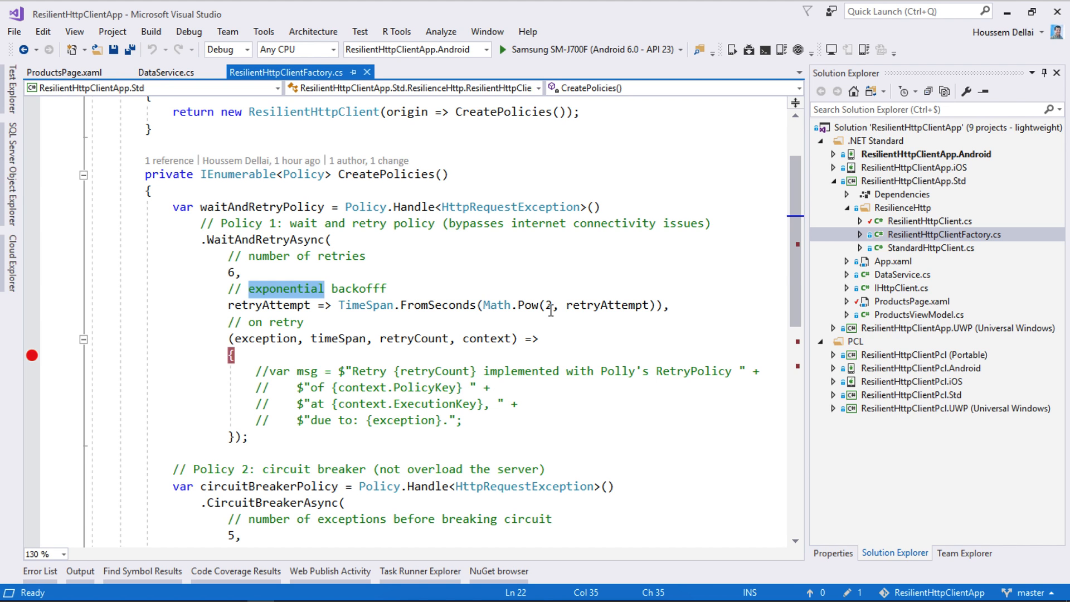
mouse_move(225, 273)
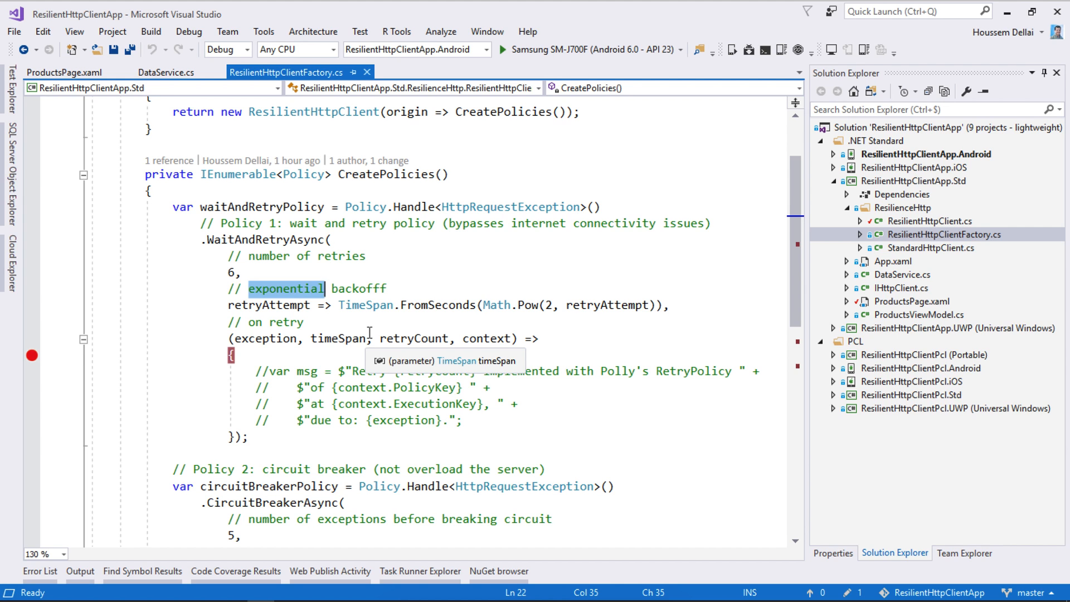
mouse_move(558, 144)
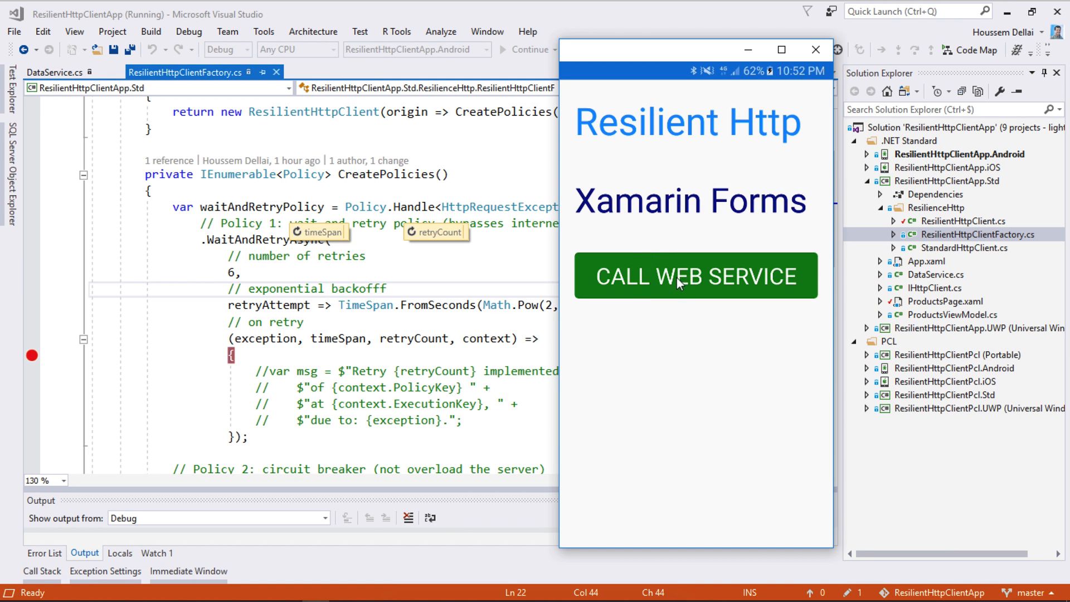
Tap CALL WEB SERVICE in the running app so the GetProductsAsync breakpoint is hit.
left_click(695, 275)
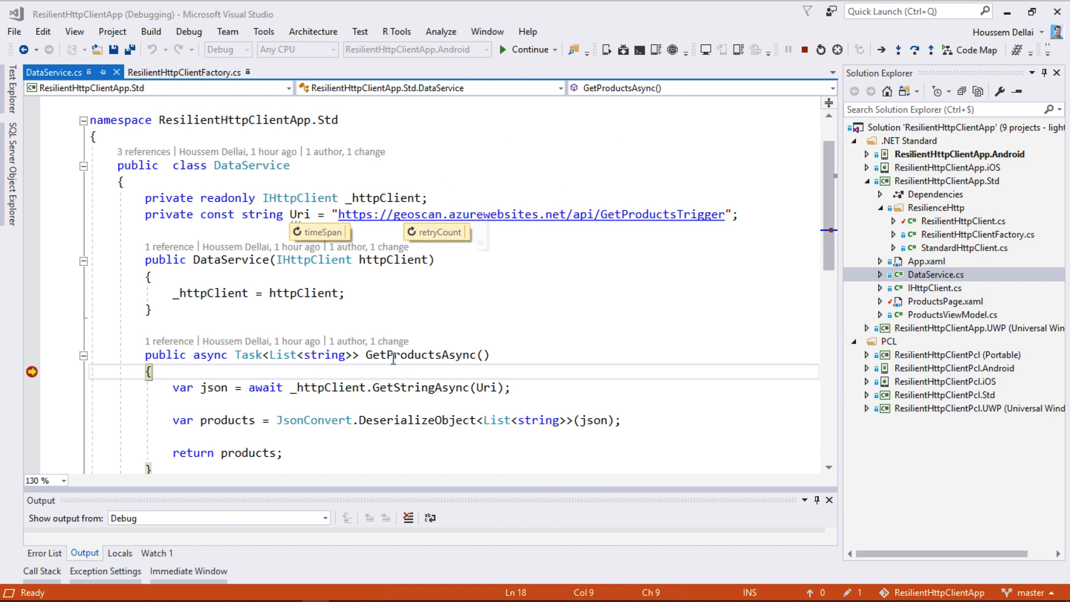
Highlight GetProductsAsync and continue execution through the first retry into the retry 2 callback.
double_click(420, 355)
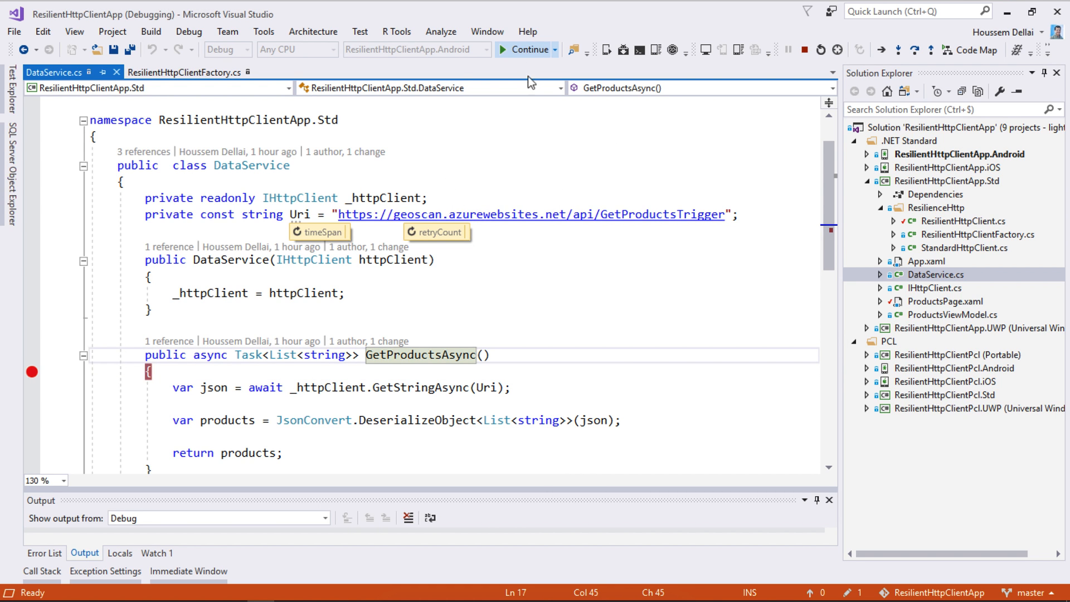
left_click(186, 71)
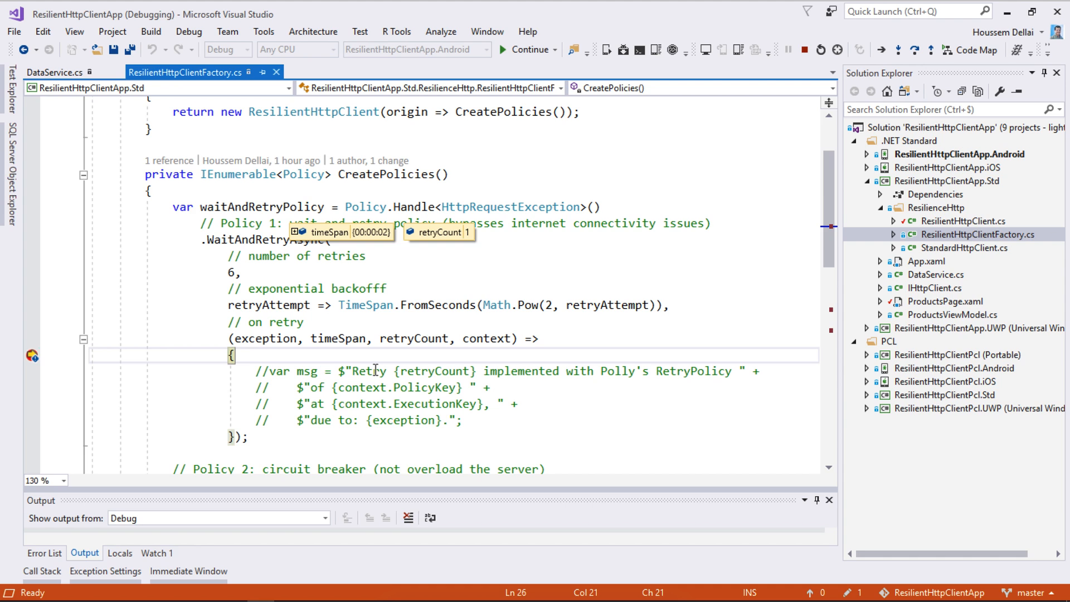
mouse_move(242, 370)
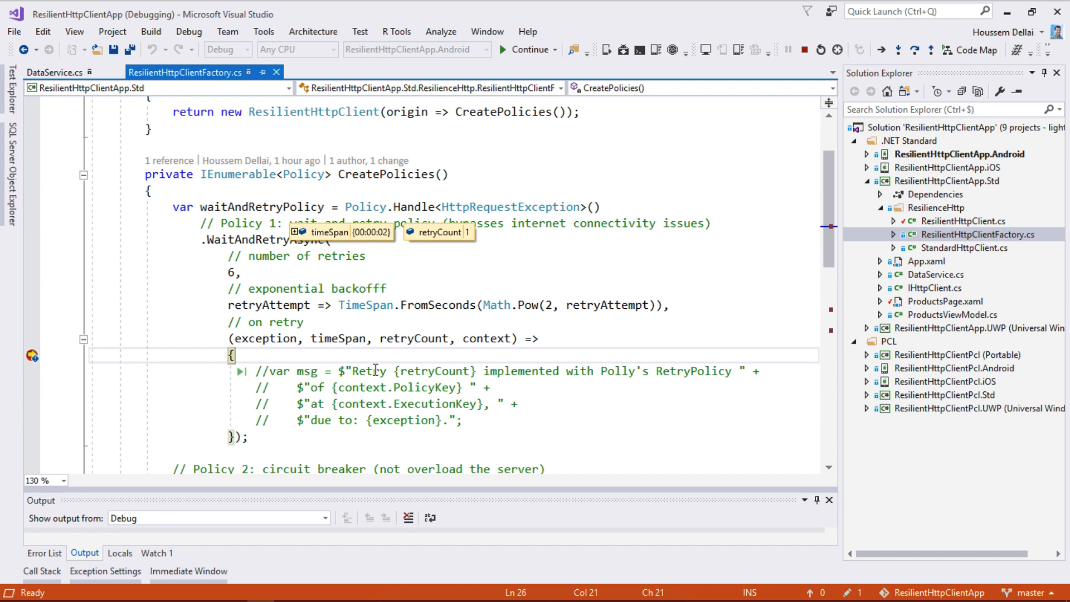
mouse_move(269, 370)
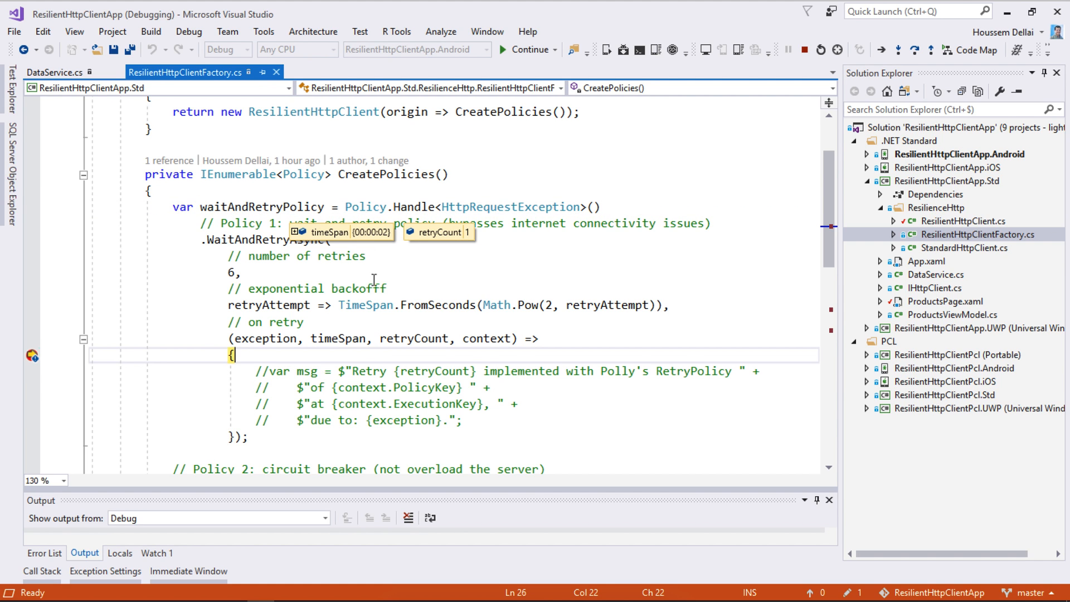
mouse_move(410, 339)
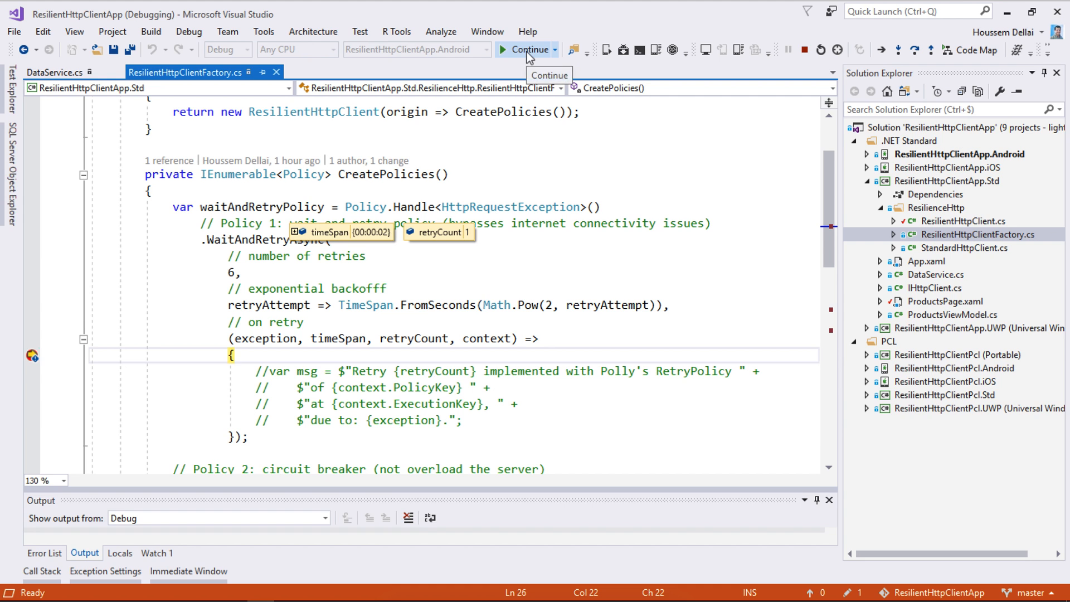
left_click(527, 49)
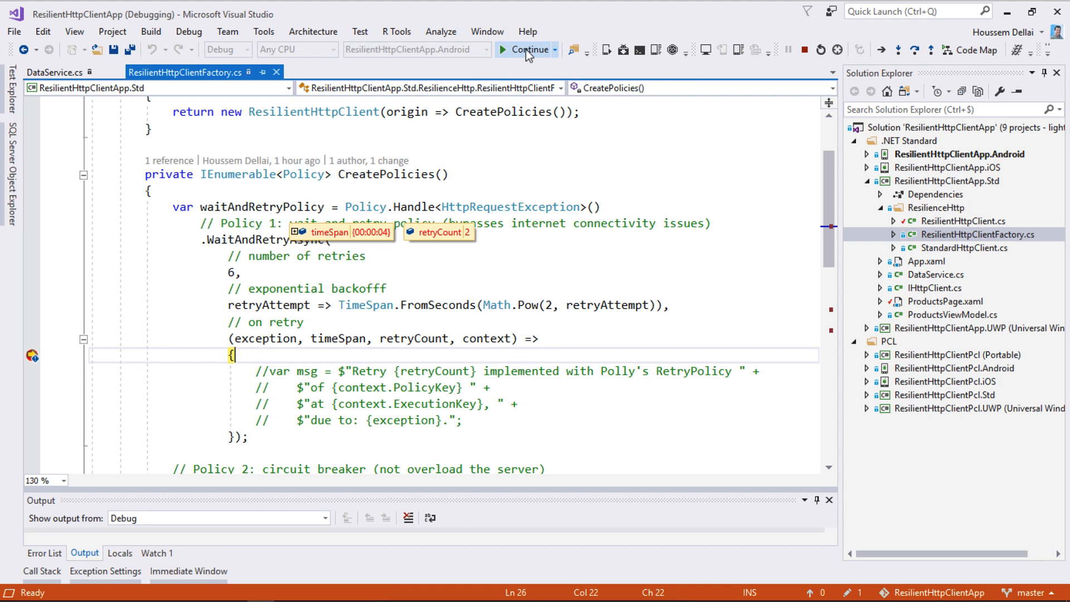
Continue and step the debugger until the retry callback shows retryCount 3 with an 8-second timeSpan.
left_click(527, 49)
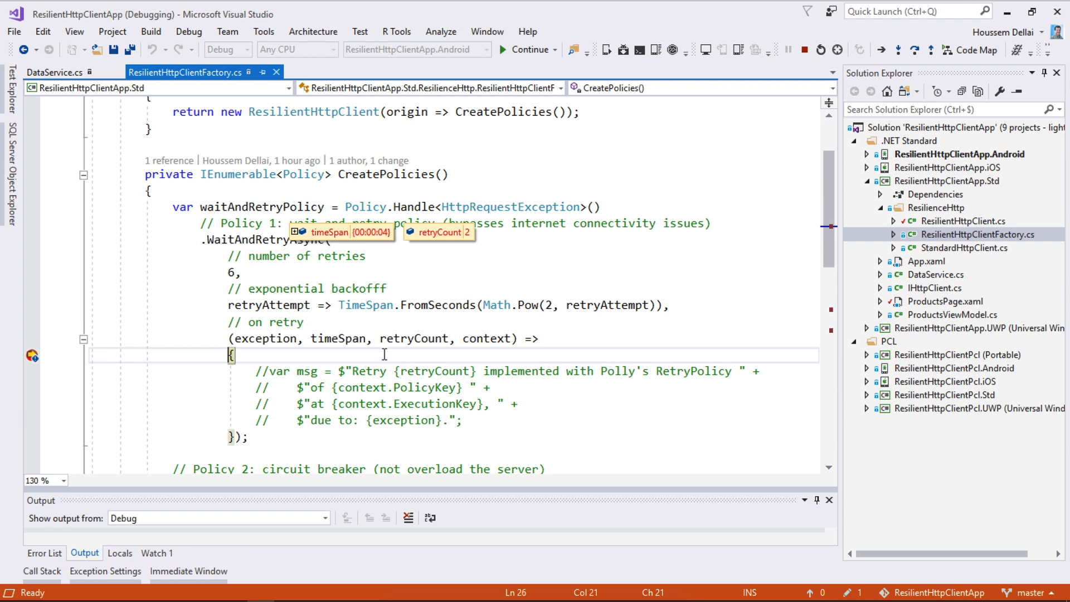
key("F10")
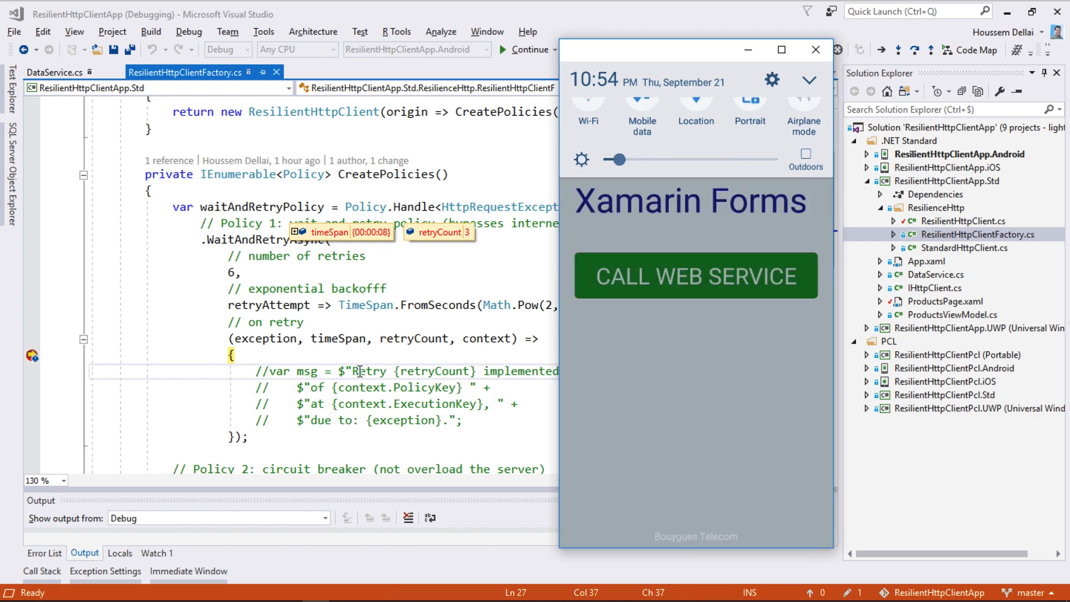
left_click(530, 49)
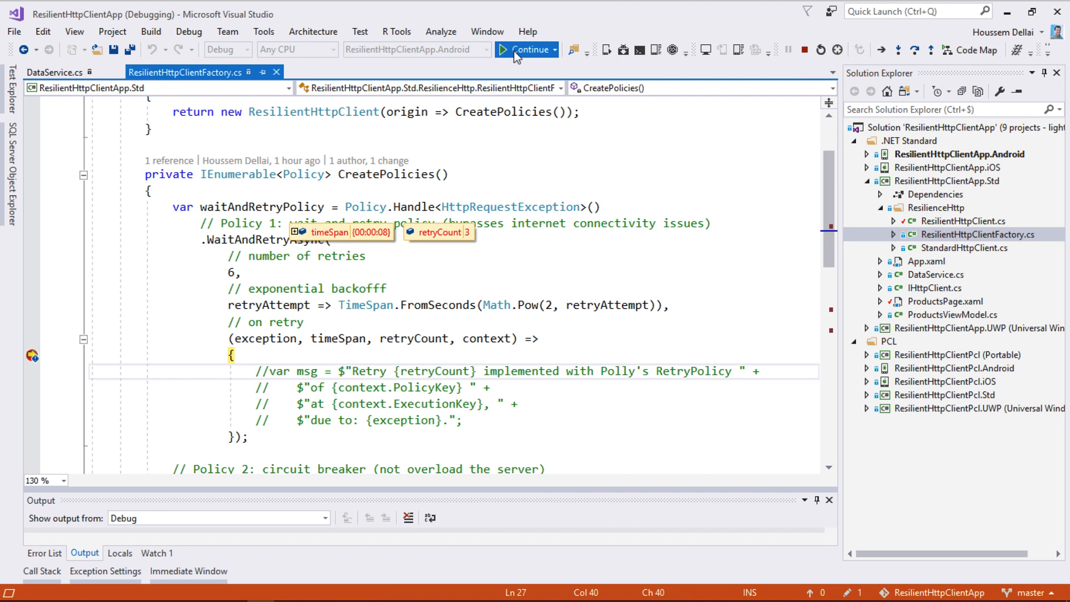
Continue after the third retry so the app lists Surface Laptop, Surface Book and Mac Book.
left_click(529, 49)
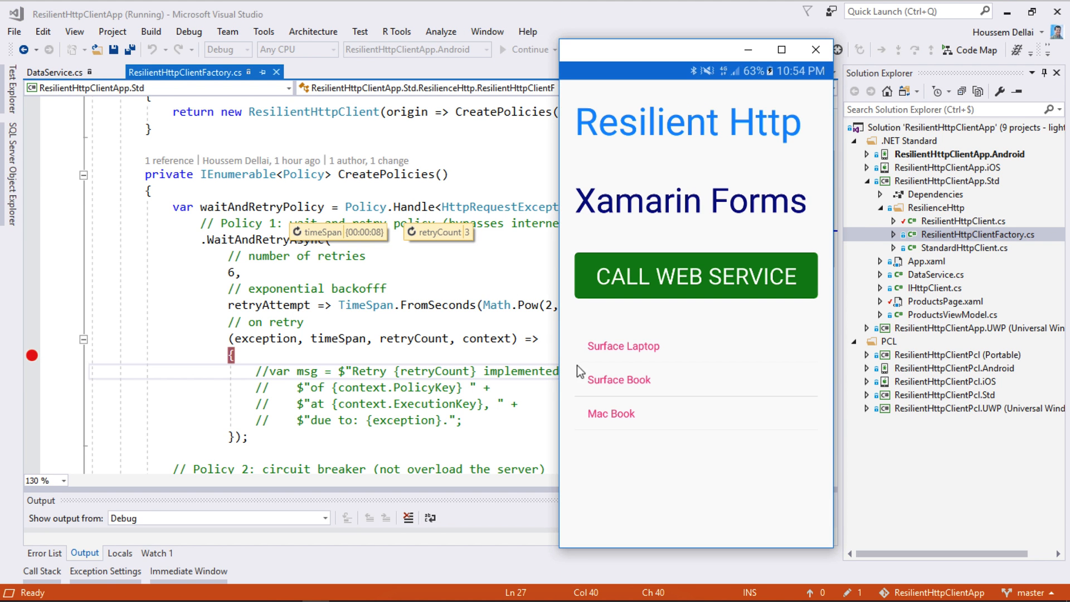
mouse_move(624, 335)
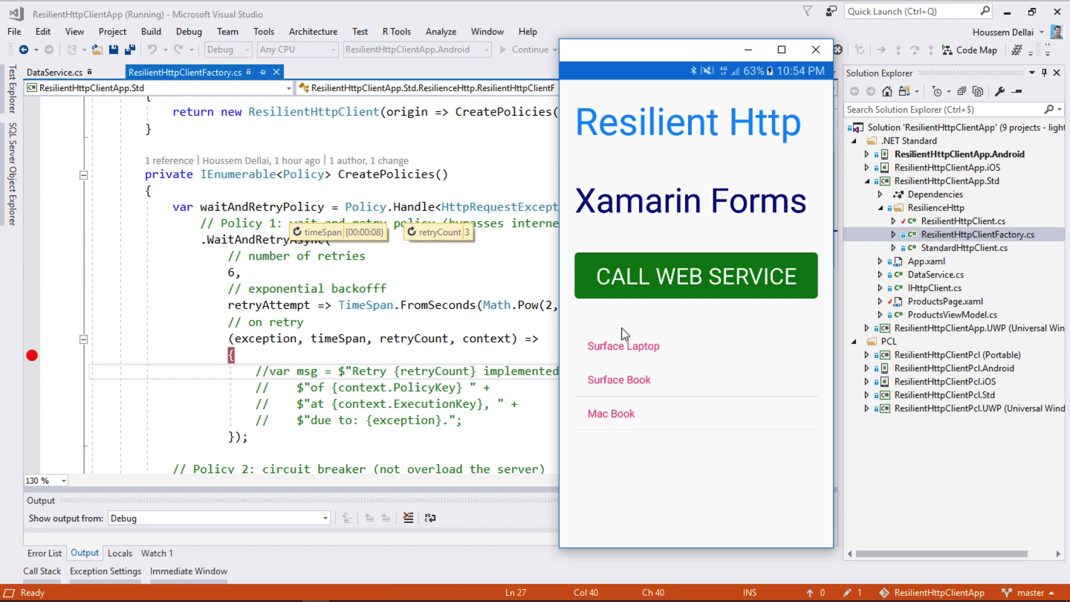
mouse_move(635, 446)
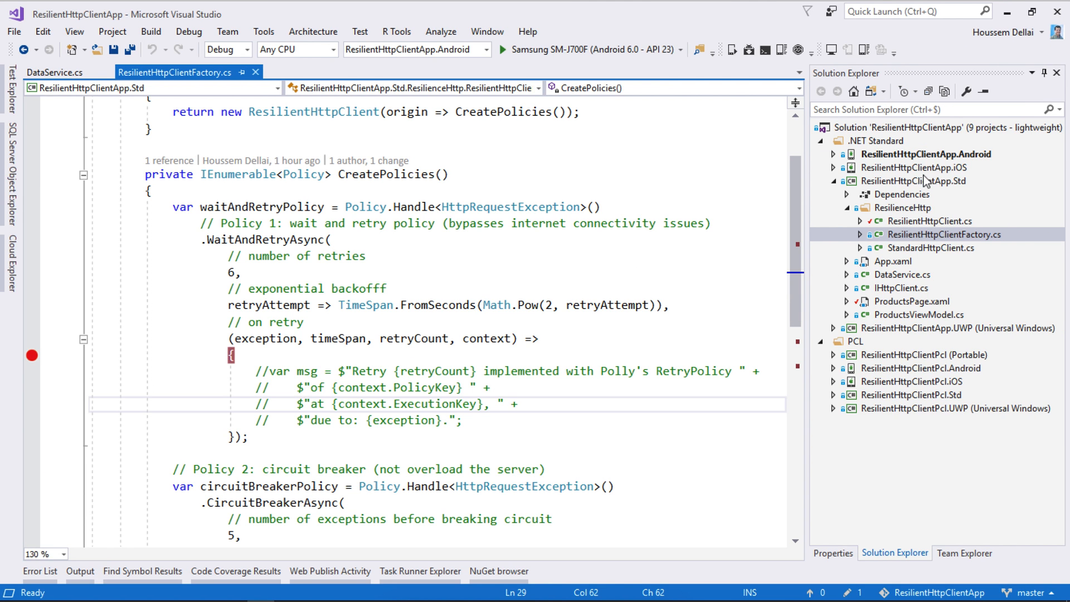
Show the ResilientHttpClientApp.Std project properties targeting .NET Standard 1.4.
left_click(909, 181)
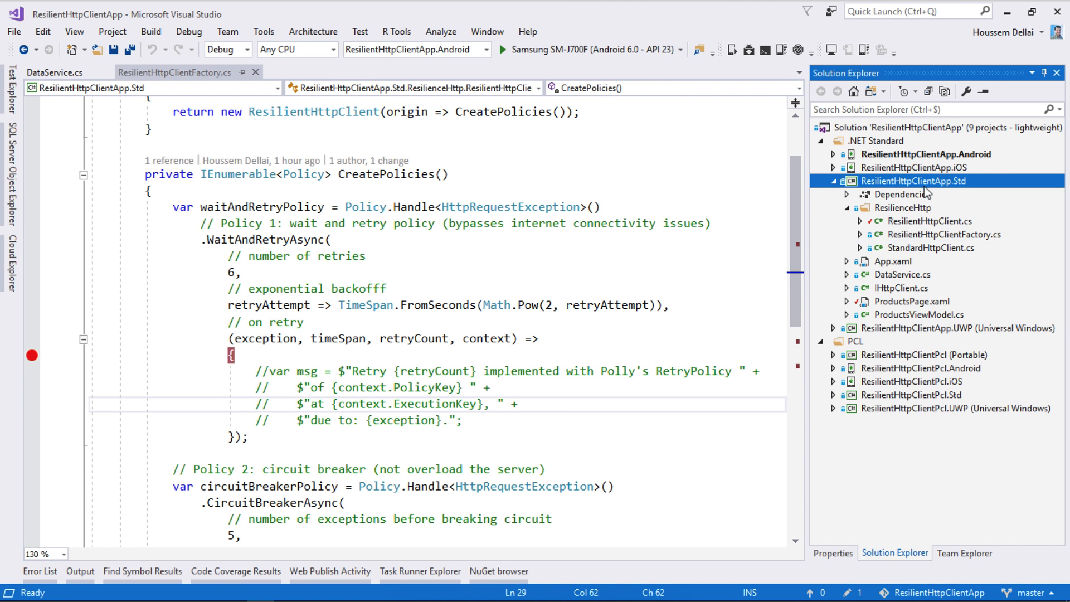
right_click(893, 181)
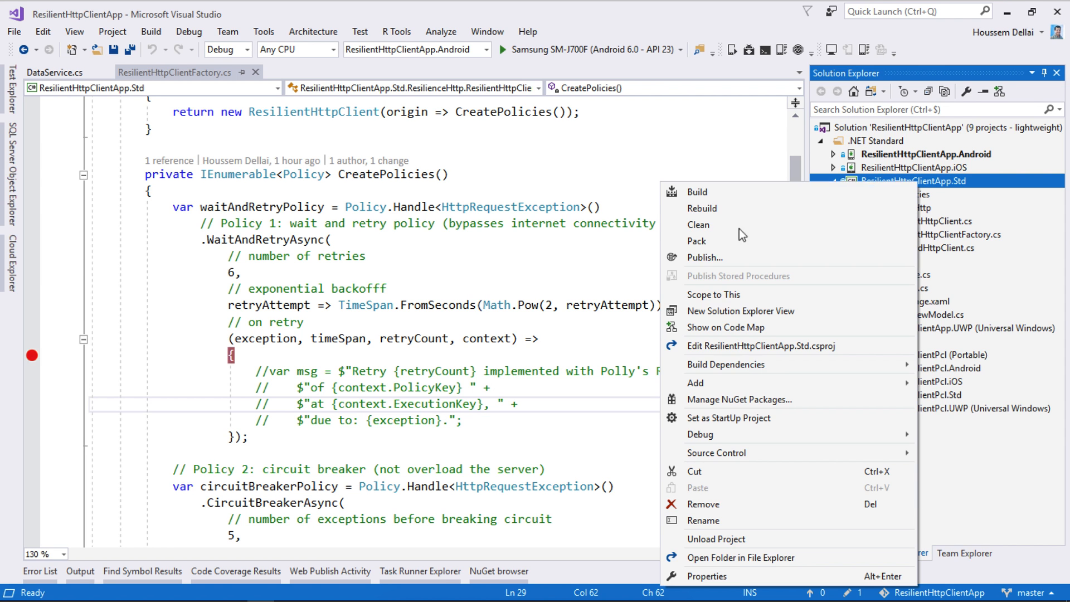
left_click(706, 576)
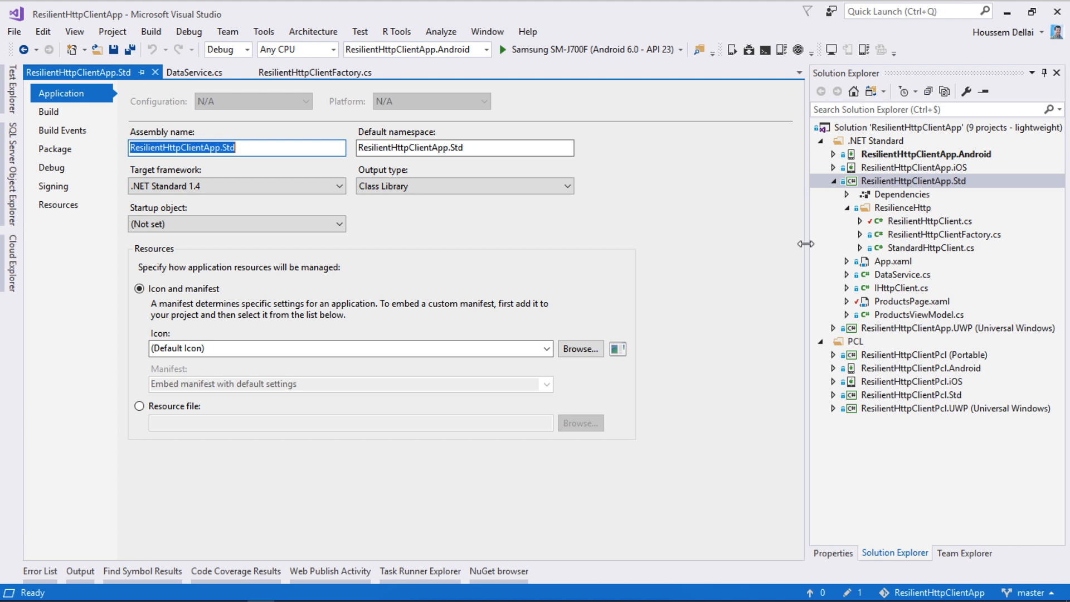
Select the ResilientHttpClientPcl projects and expand the Std project's ResilienceHttp folder.
left_click(901, 181)
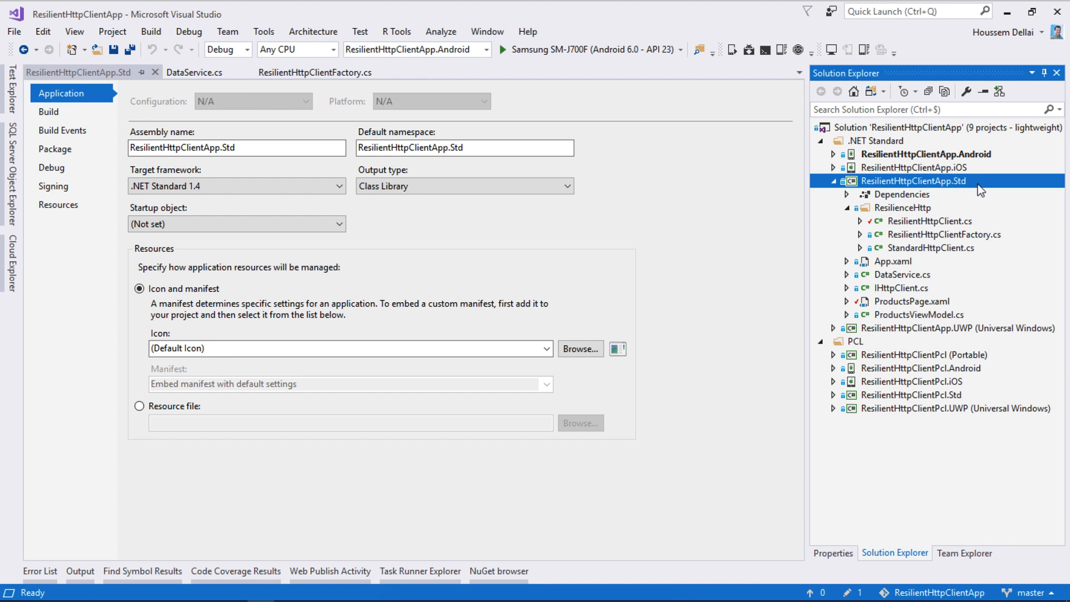
mouse_move(958, 372)
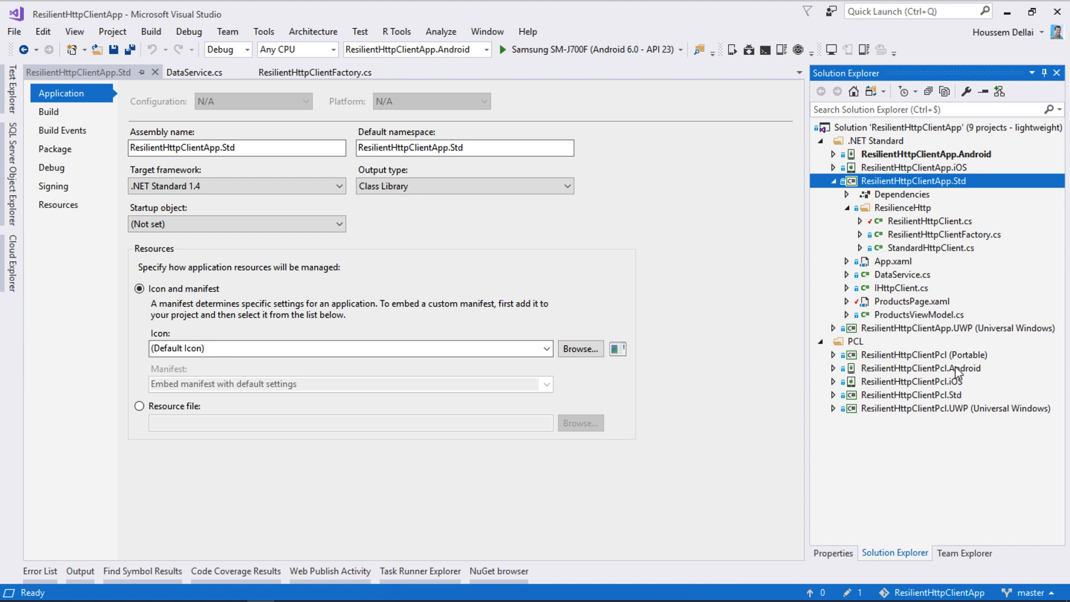
left_click(923, 354)
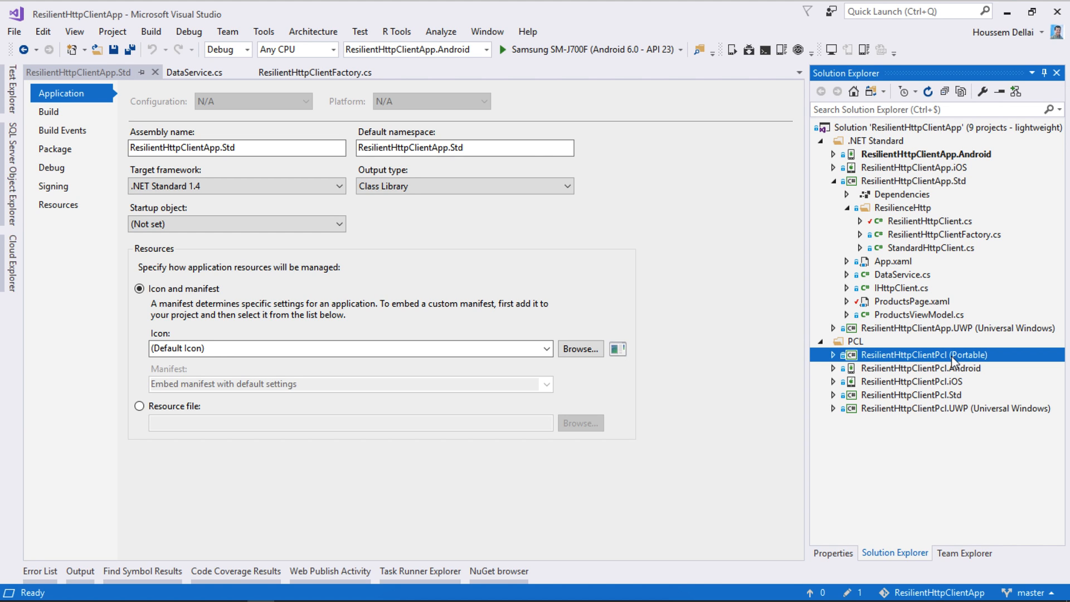
mouse_move(887, 370)
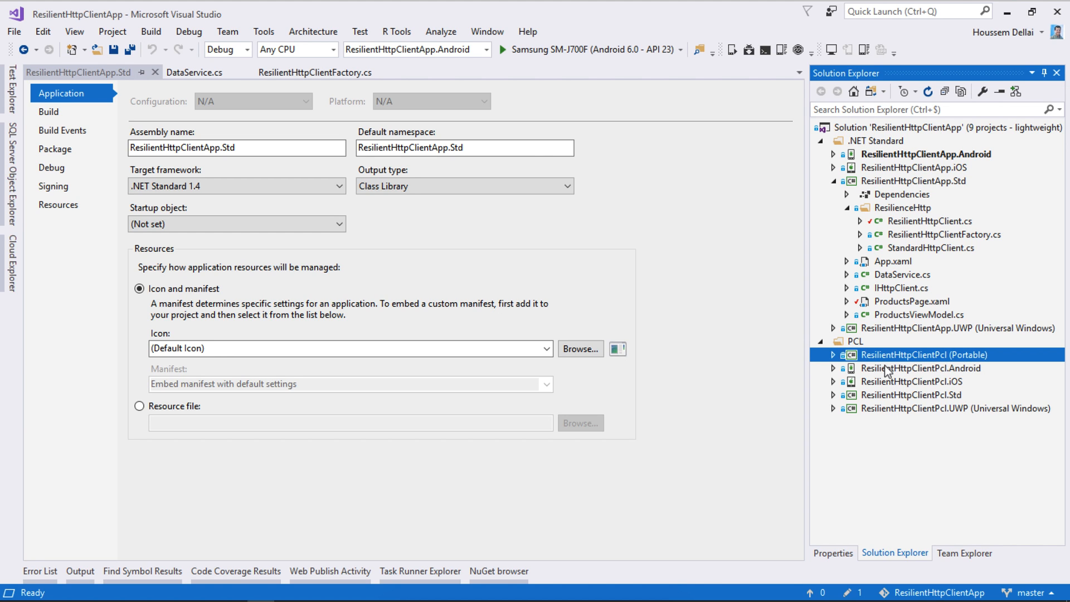
mouse_move(836, 401)
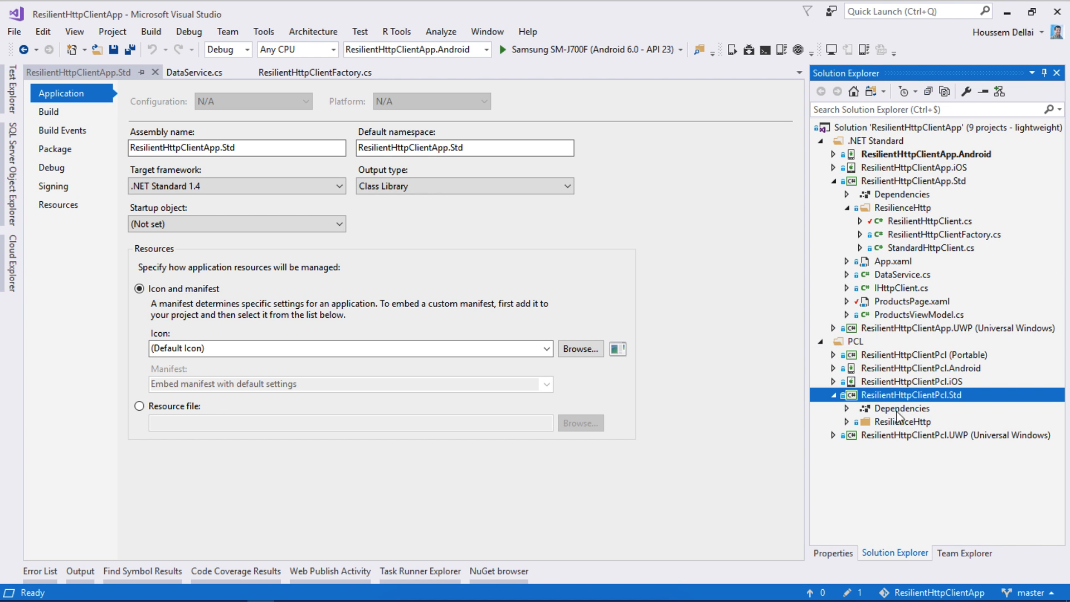
left_click(846, 421)
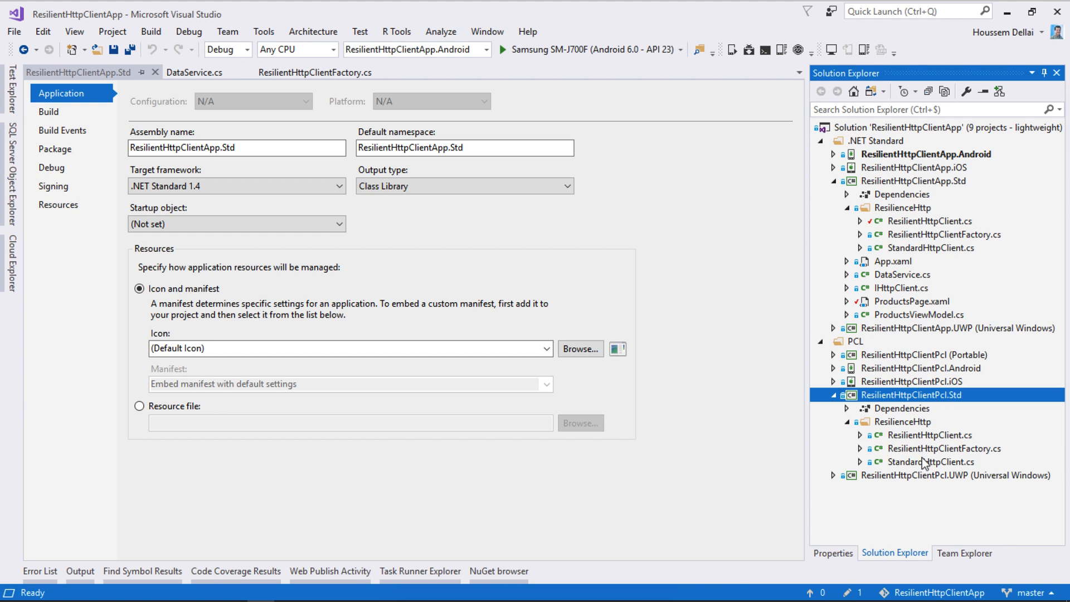
mouse_move(916, 400)
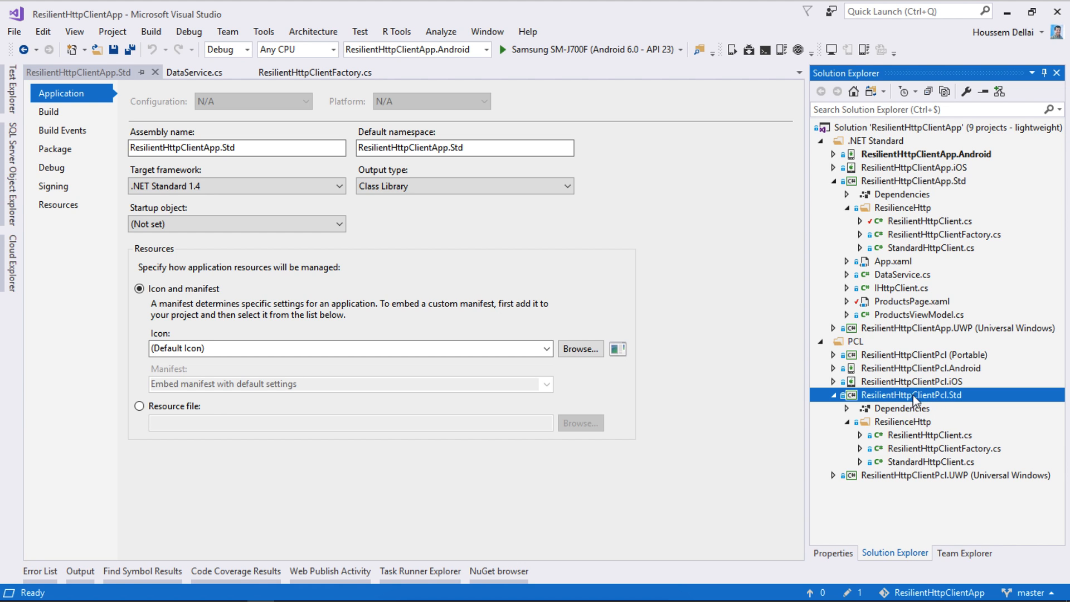
mouse_move(845, 367)
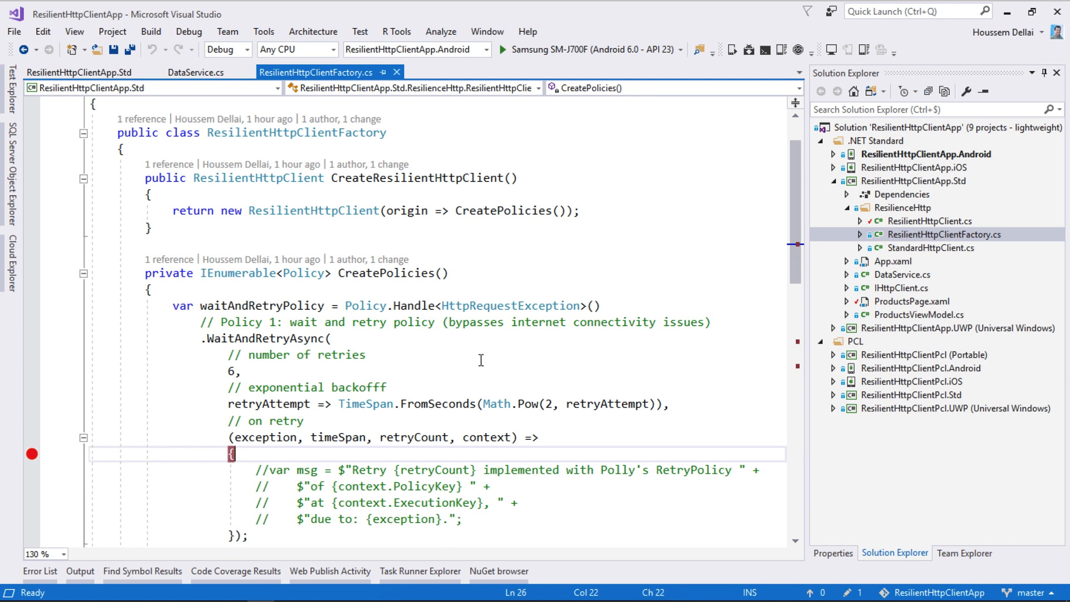
Highlight CreateResilientHttpClient, its CreatePolicies call and the policyCreator constructor parameter.
scroll("up", 3)
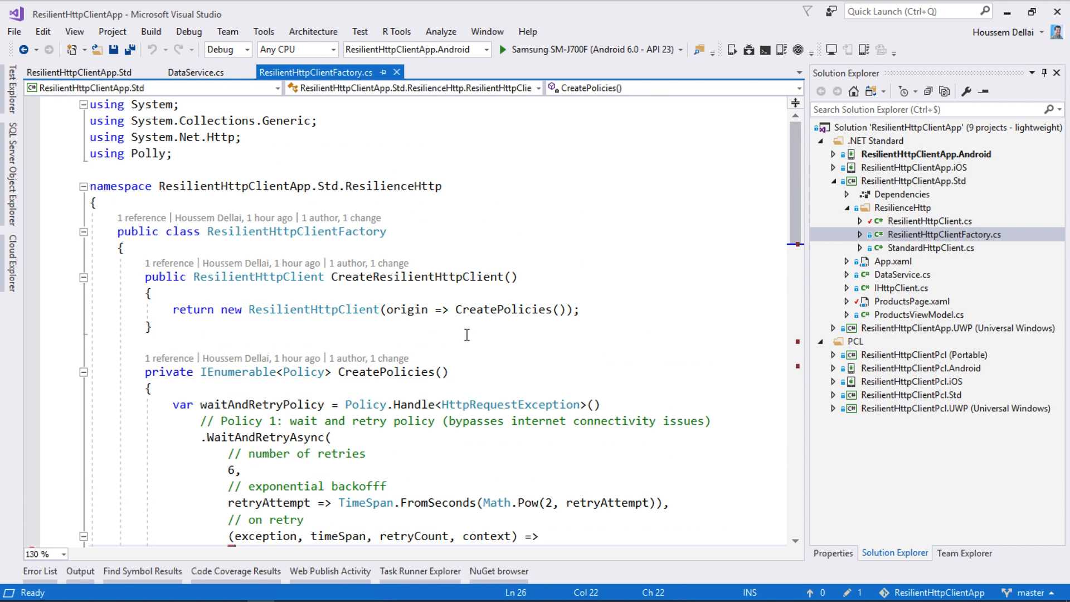
double_click(409, 277)
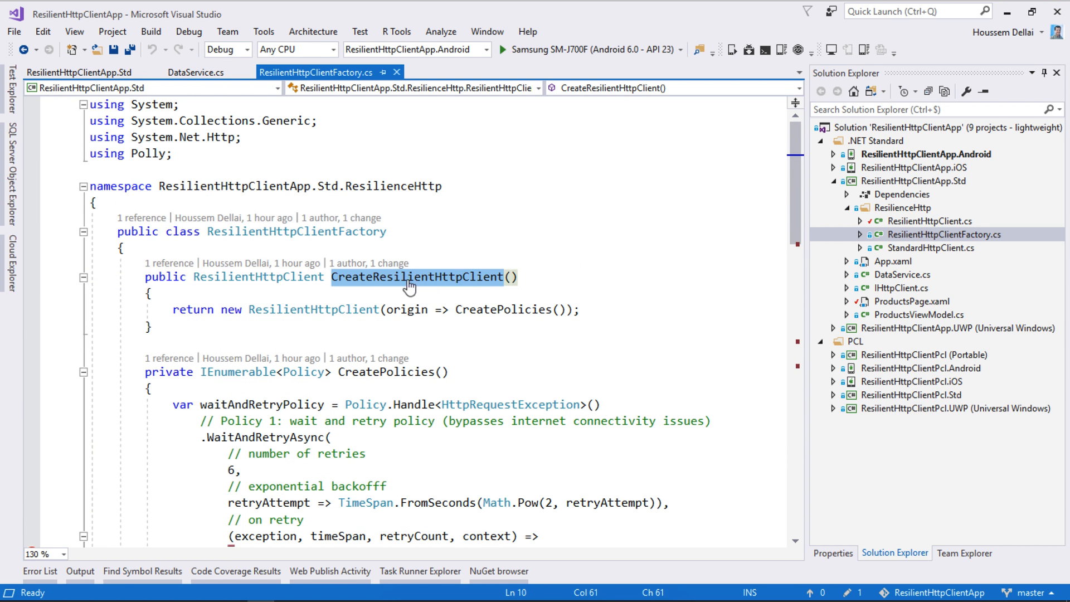
double_click(409, 277)
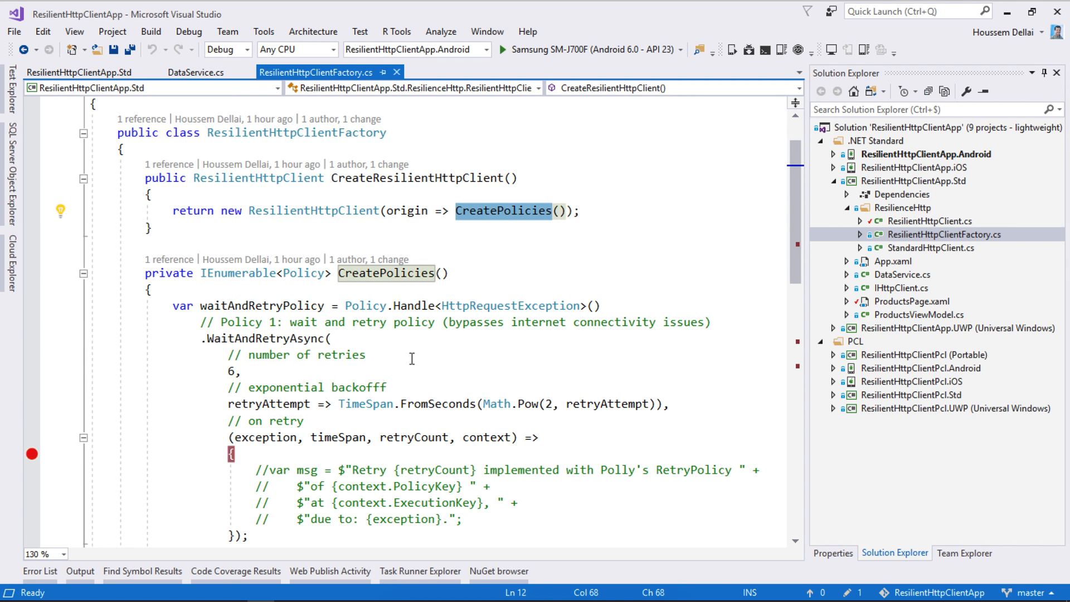
mouse_move(730, 288)
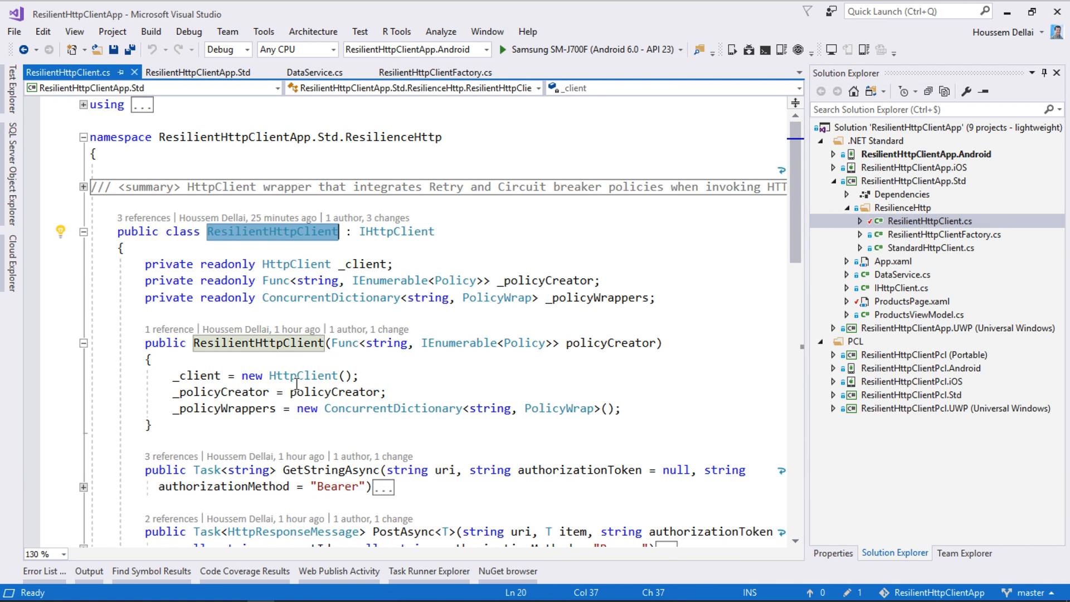
double_click(609, 244)
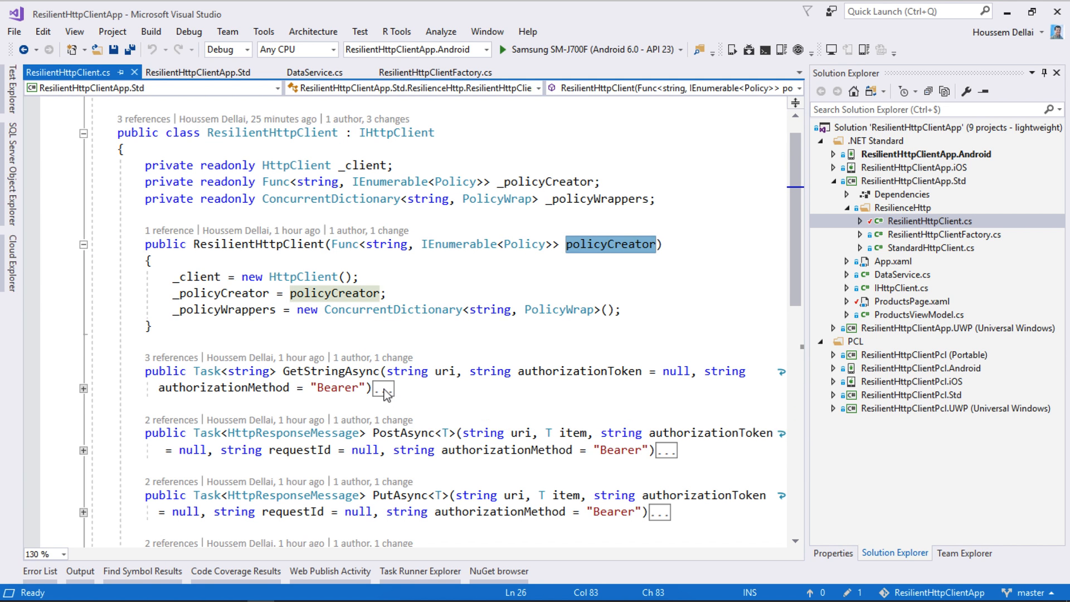
Review ResilientHttpClient's GetStringAsync request methods, then bring up StandardHttpClient.cs.
left_click(385, 388)
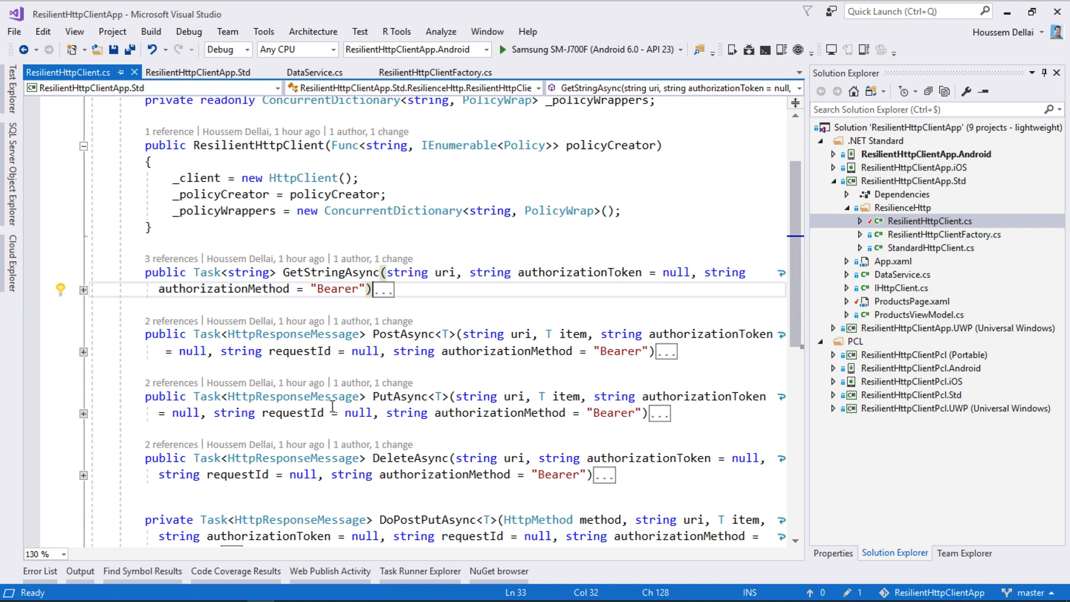
double_click(332, 272)
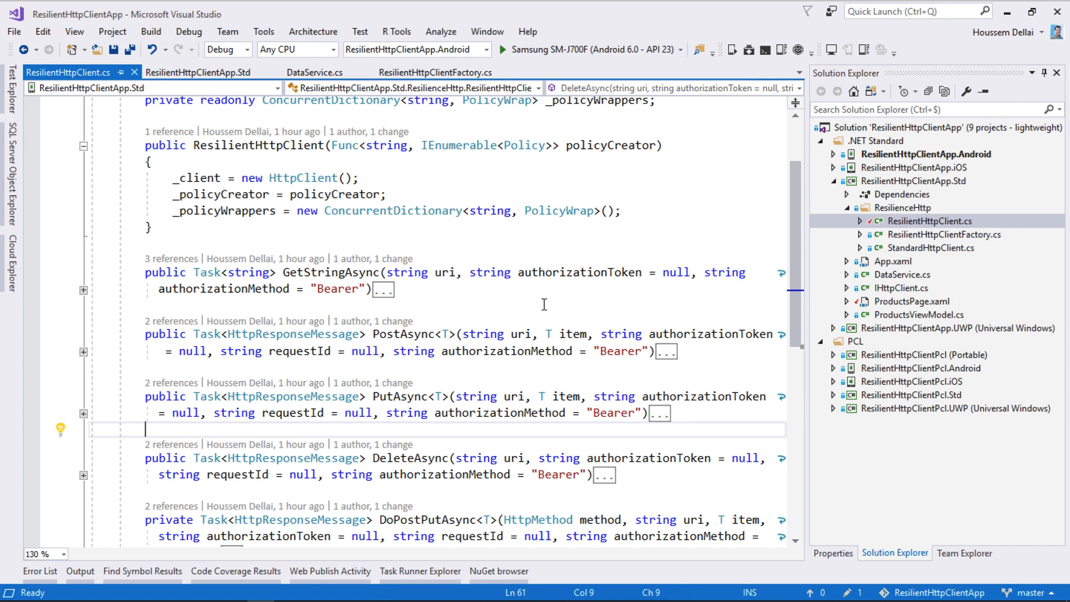
mouse_move(948, 249)
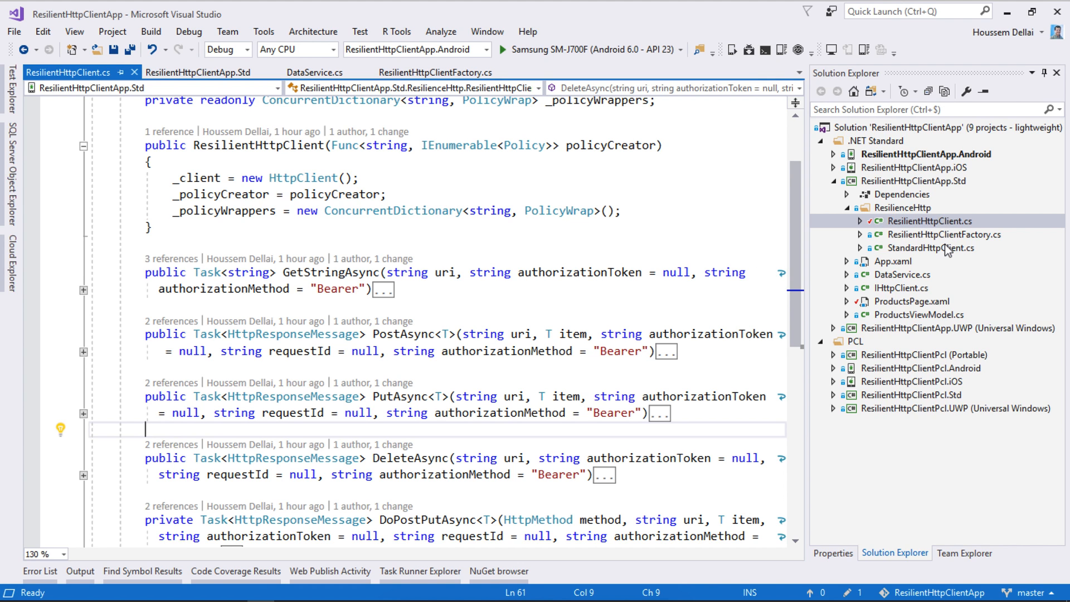
mouse_move(946, 252)
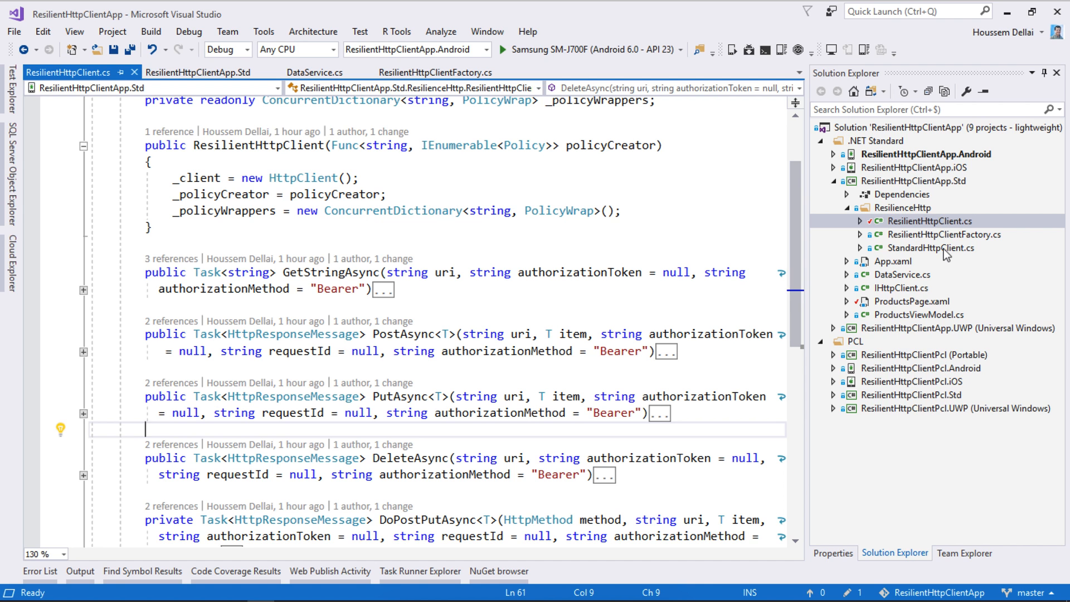
left_click(932, 247)
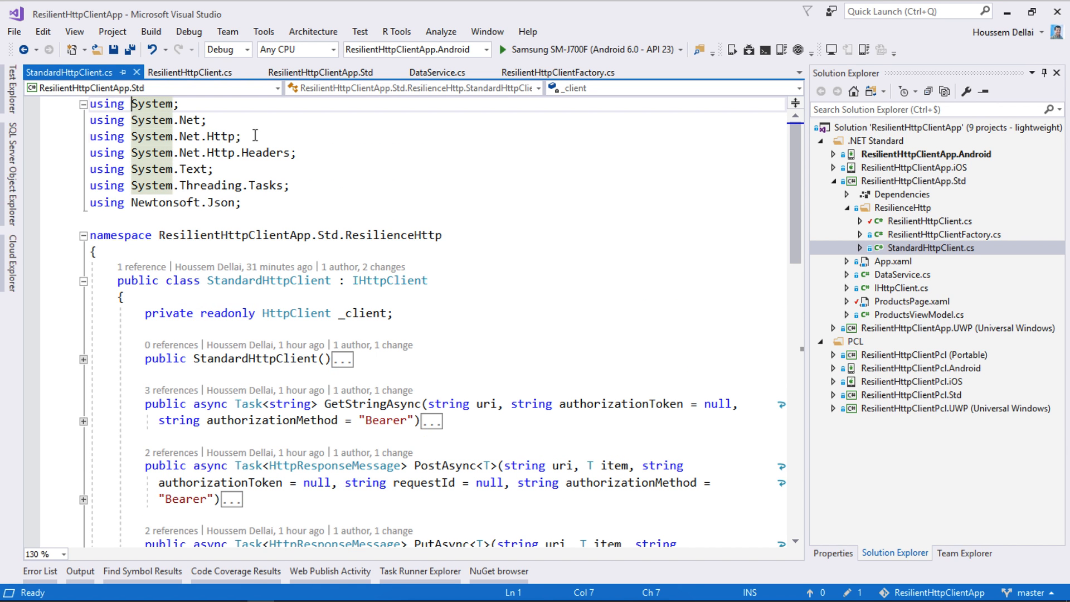
Highlight StandardHttpClient's System.Net.Http import, then return to ResilientHttpClientFactory.cs.
triple_click(164, 136)
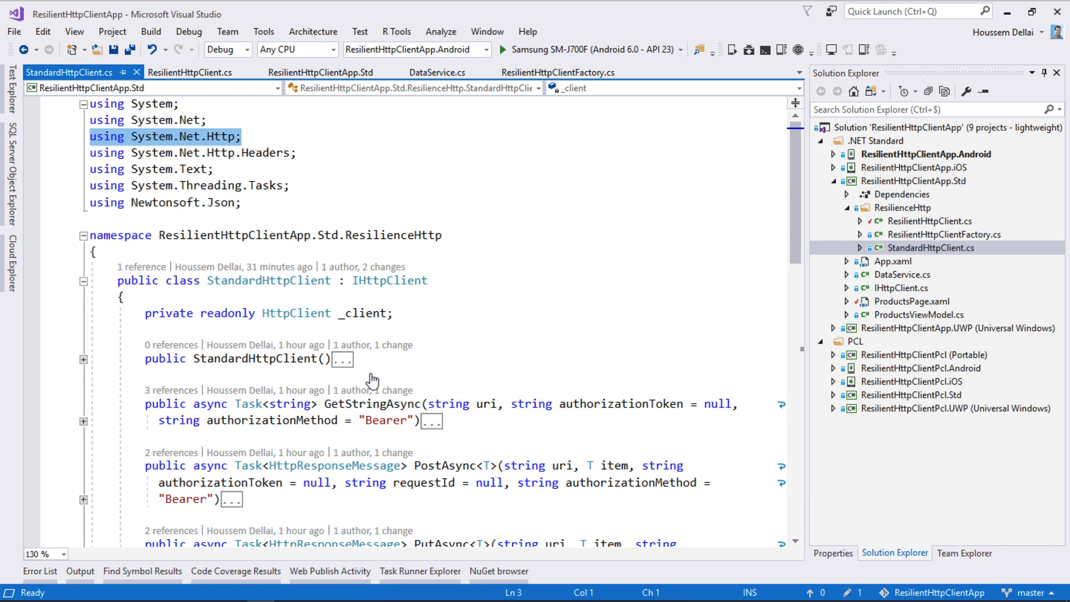
scroll("down", 3)
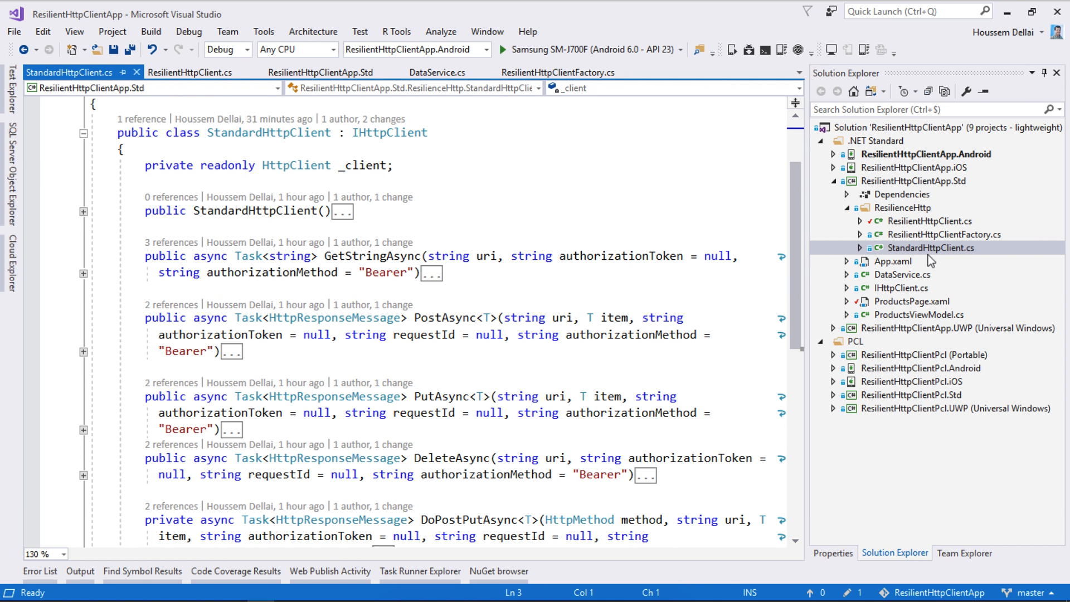
left_click(933, 248)
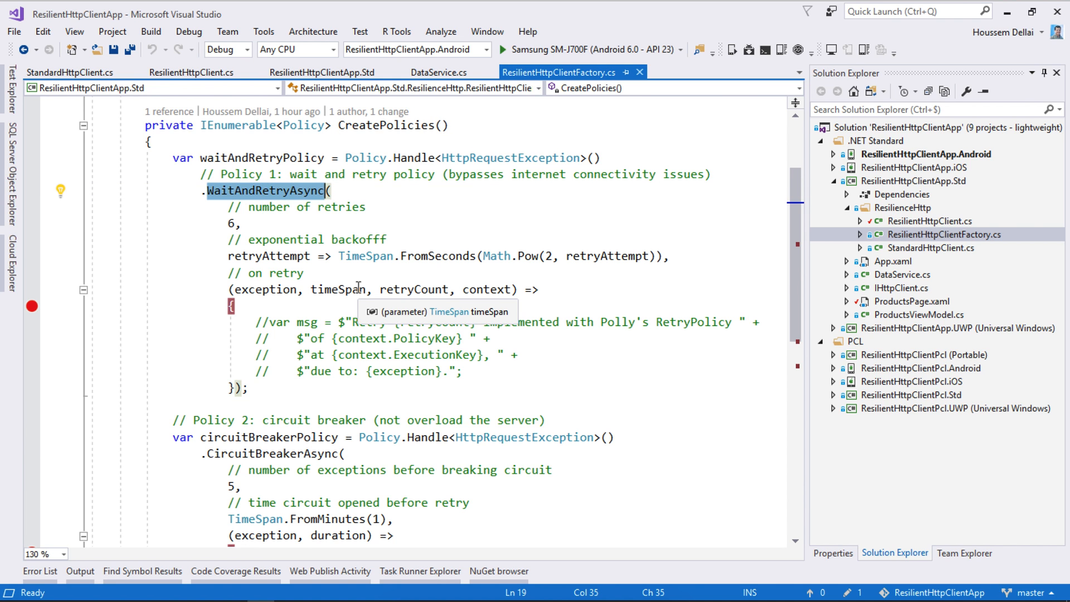
scroll("down", 3)
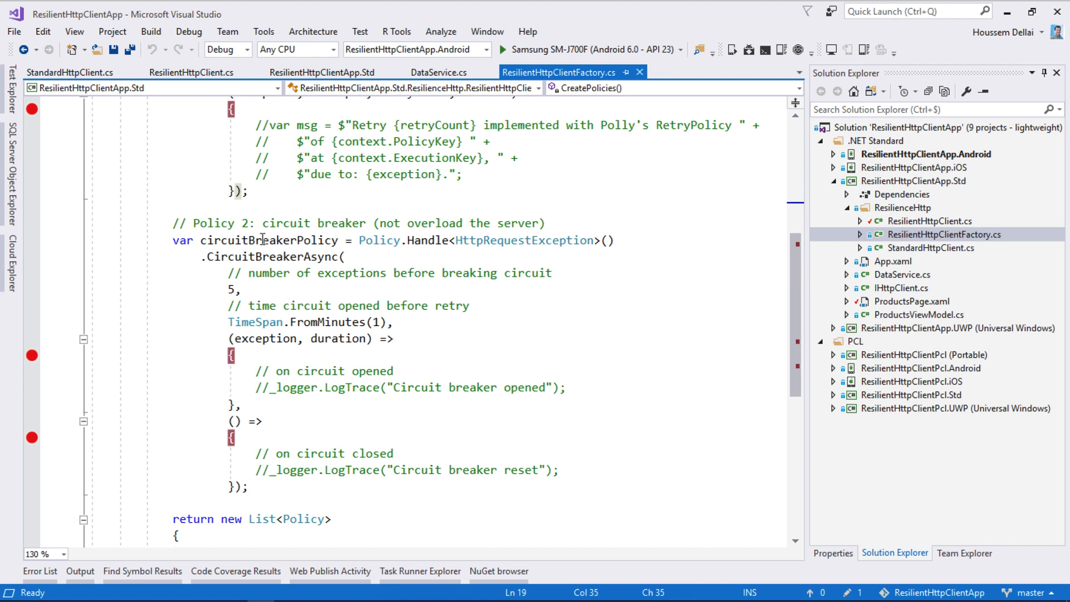
double_click(269, 240)
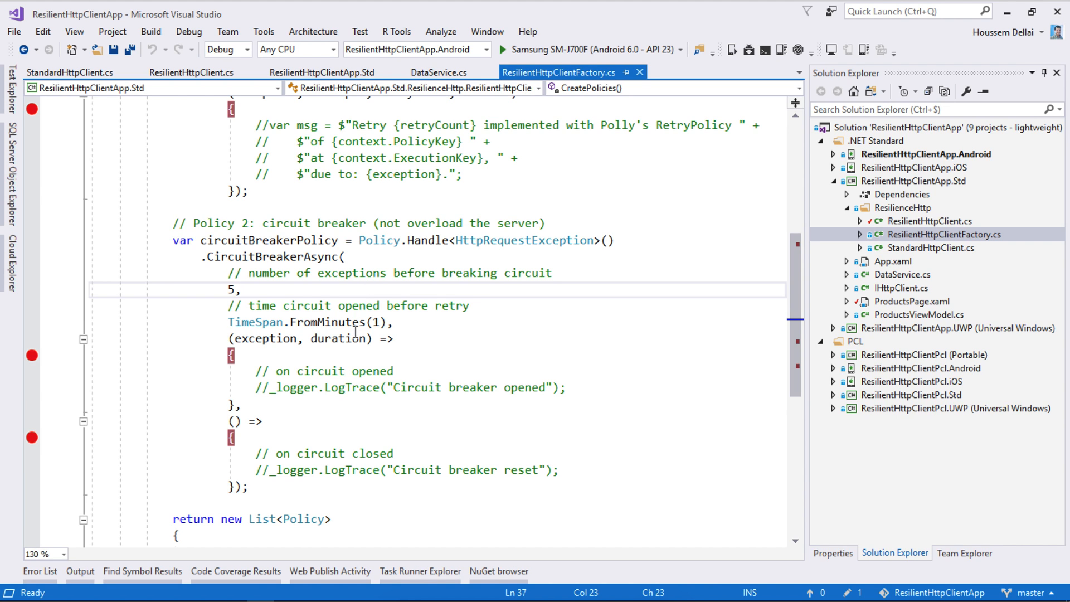
left_click(347, 370)
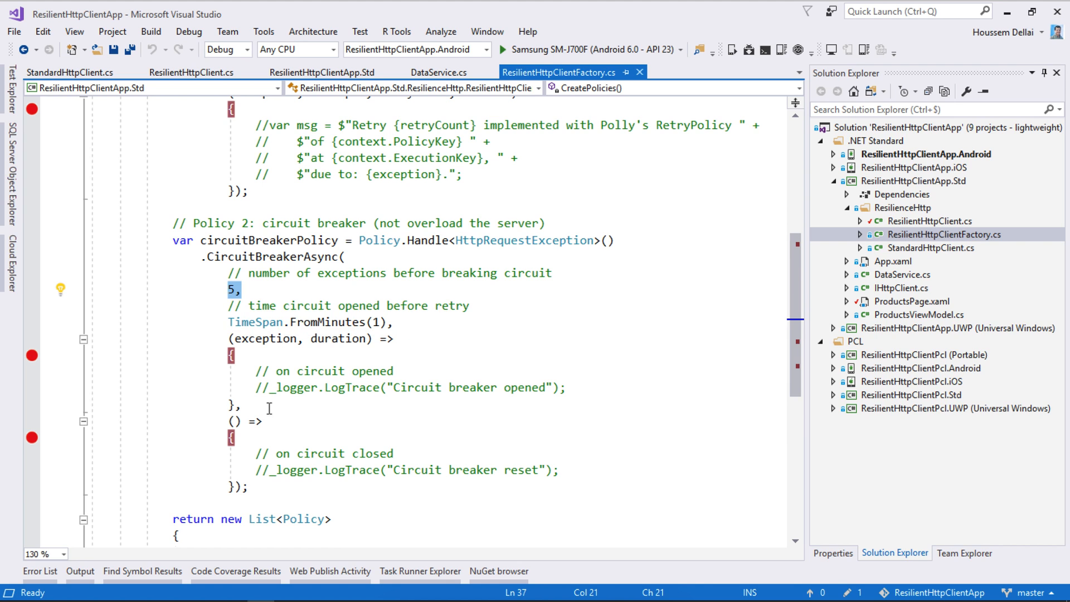
double_click(328, 322)
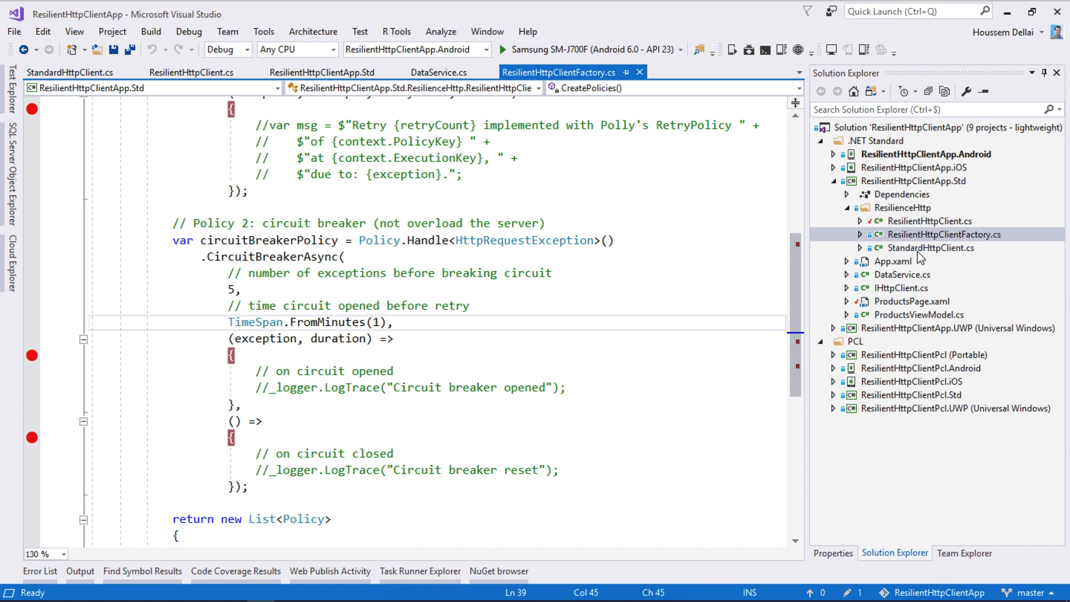
left_click(945, 235)
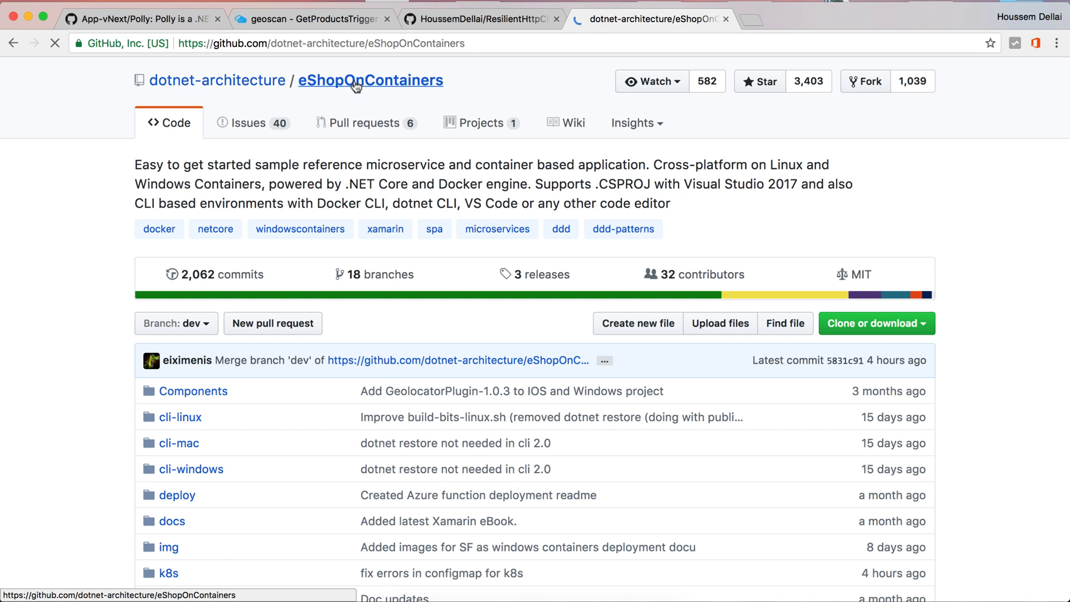
Scroll through the eShopOnContainers file list and move to the ResilientHttpClient repository tab.
scroll("down", 3)
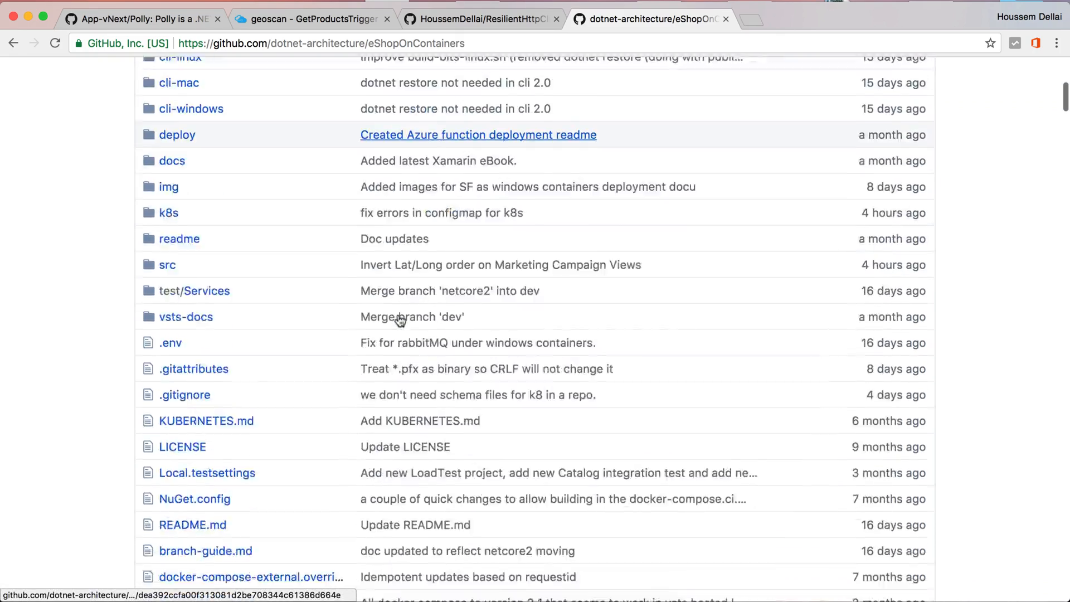
scroll("down", 3)
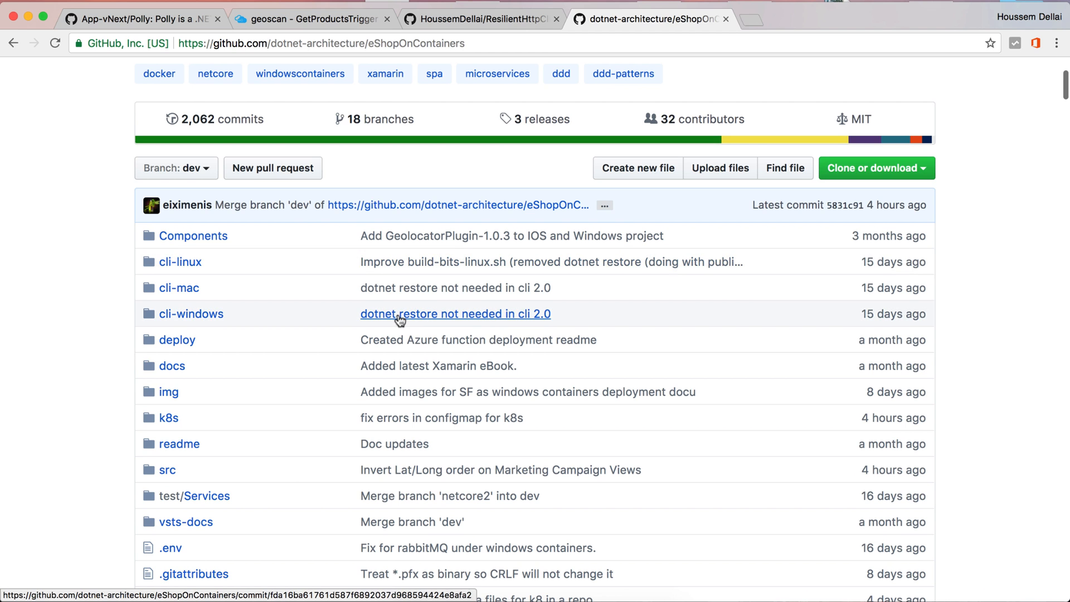
mouse_move(455, 287)
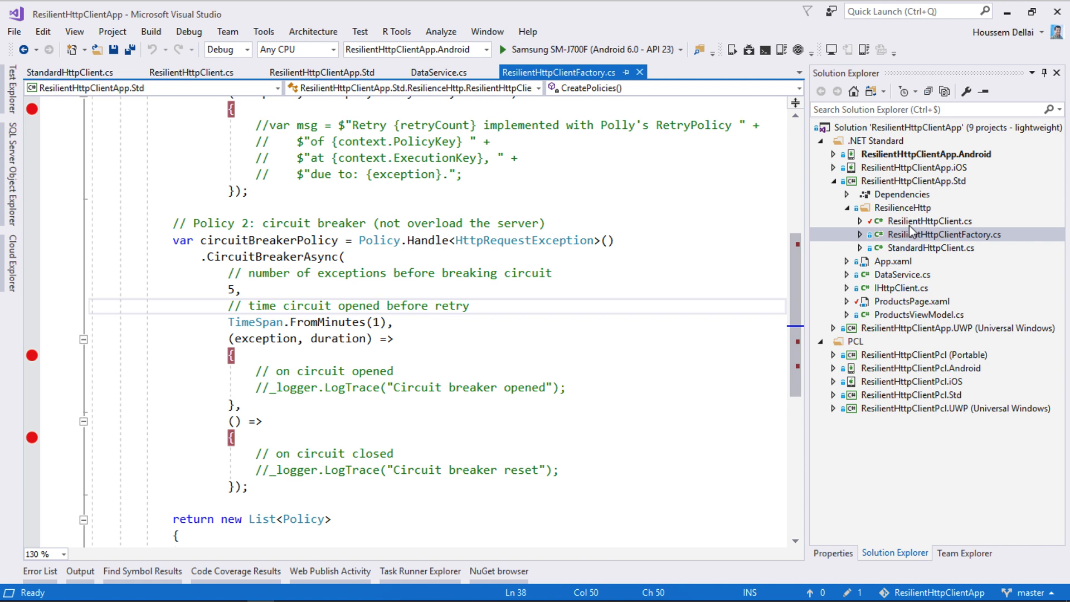
left_click(929, 220)
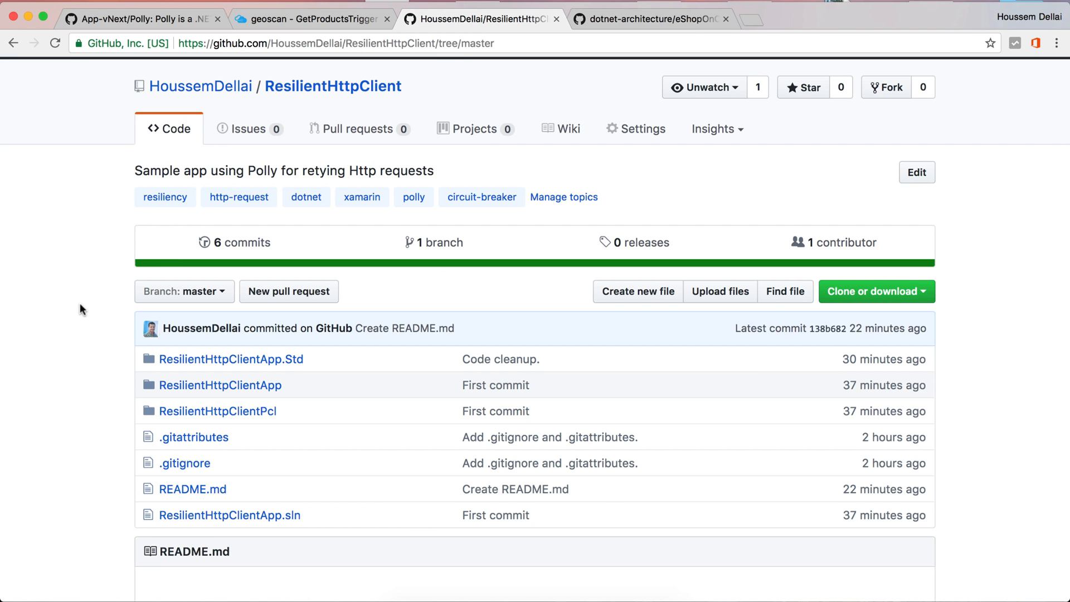
Scroll the ResilientHttpClient repository down to the start of its README below the project folders.
scroll("down", 3)
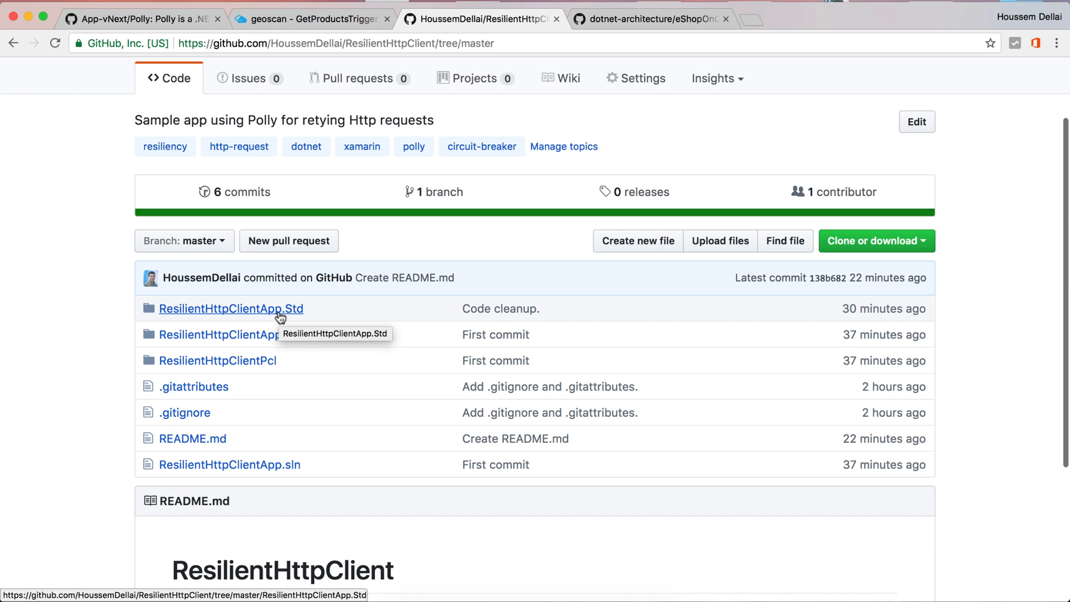
mouse_move(299, 319)
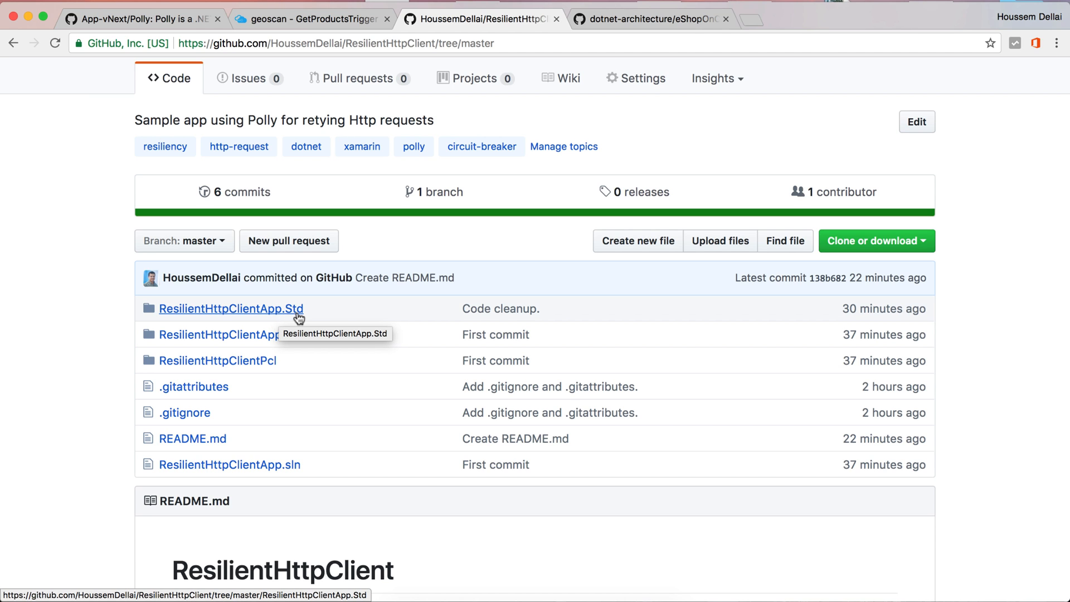
mouse_move(305, 317)
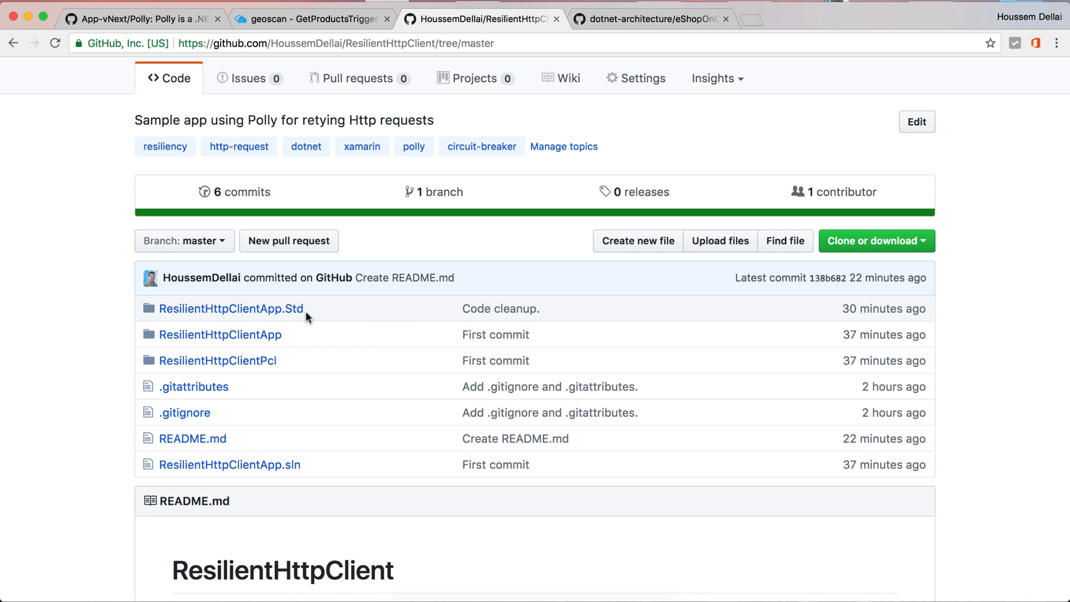
mouse_move(230, 309)
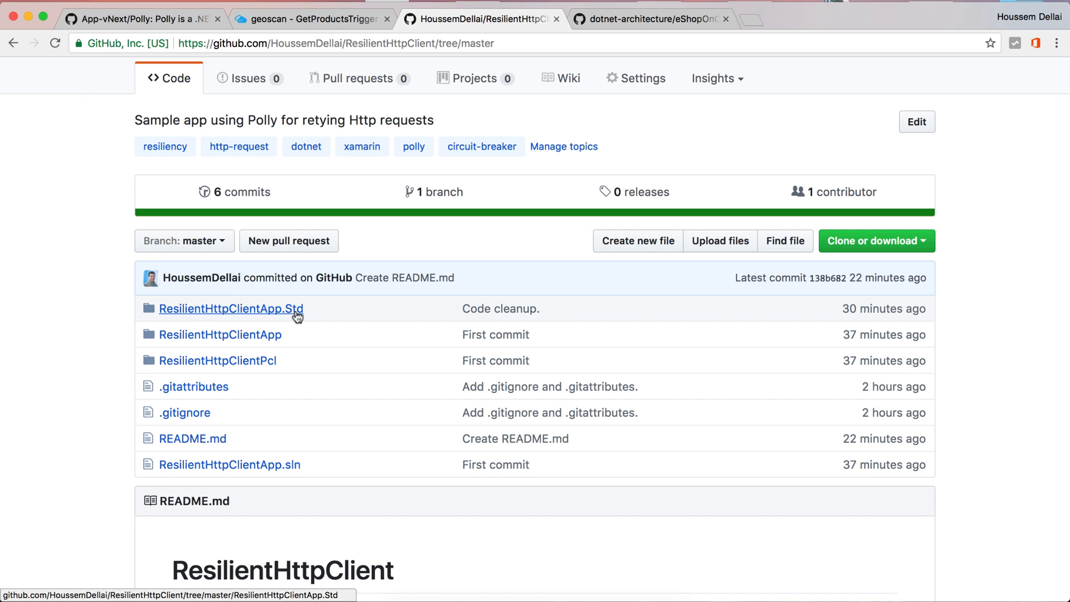